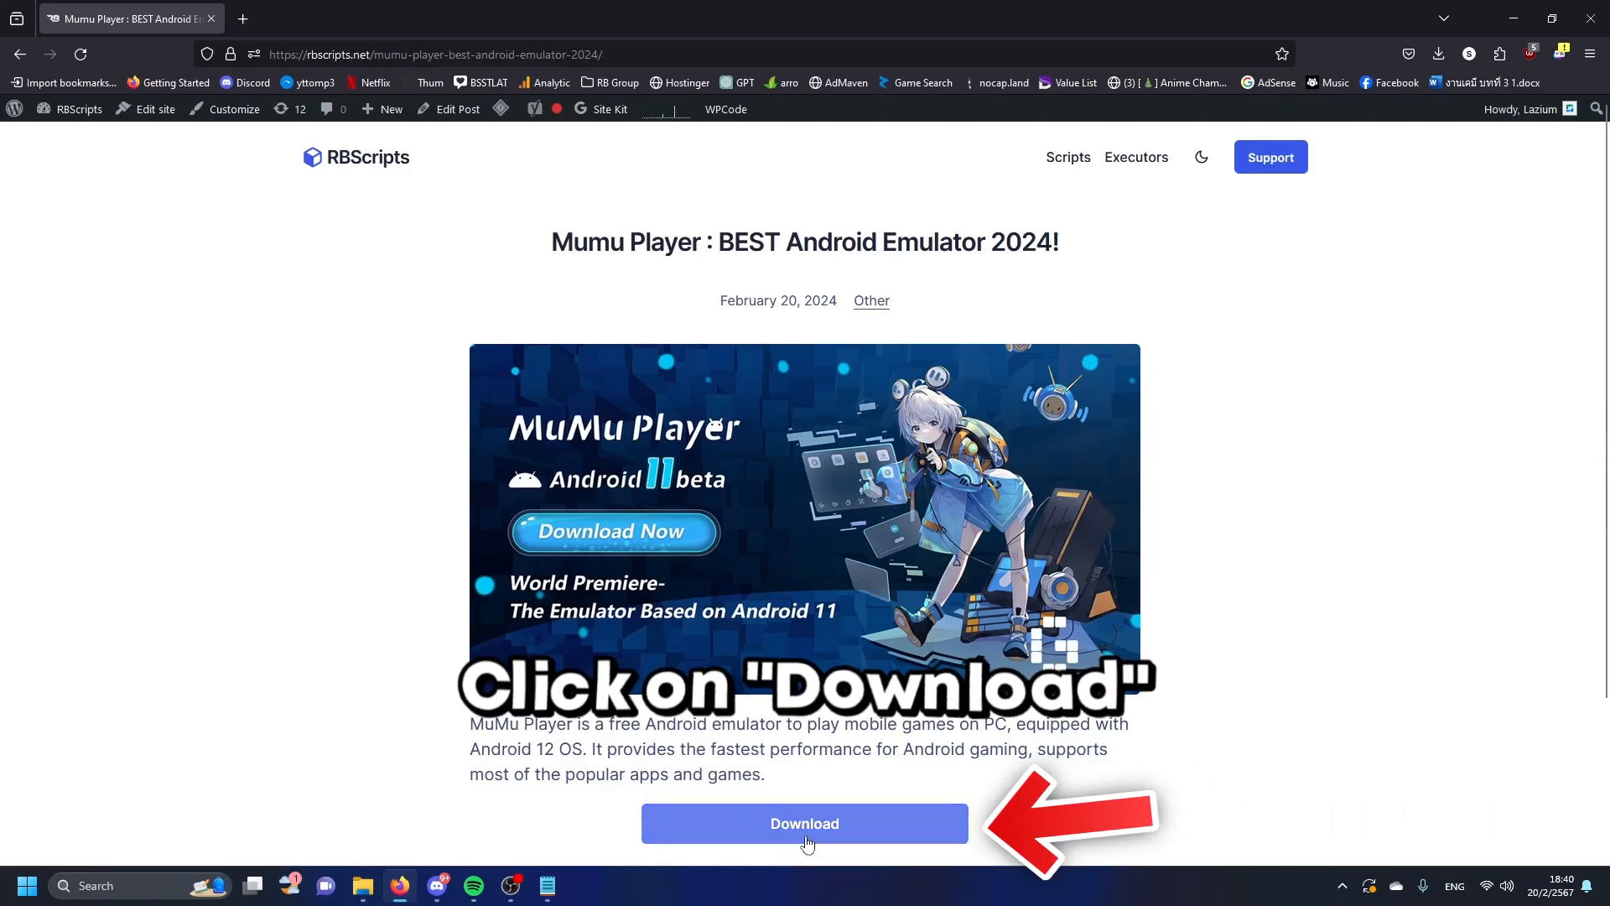
Start the MuMu Player download from RBScripts and unlock its link on the Boostellar page.
click(803, 822)
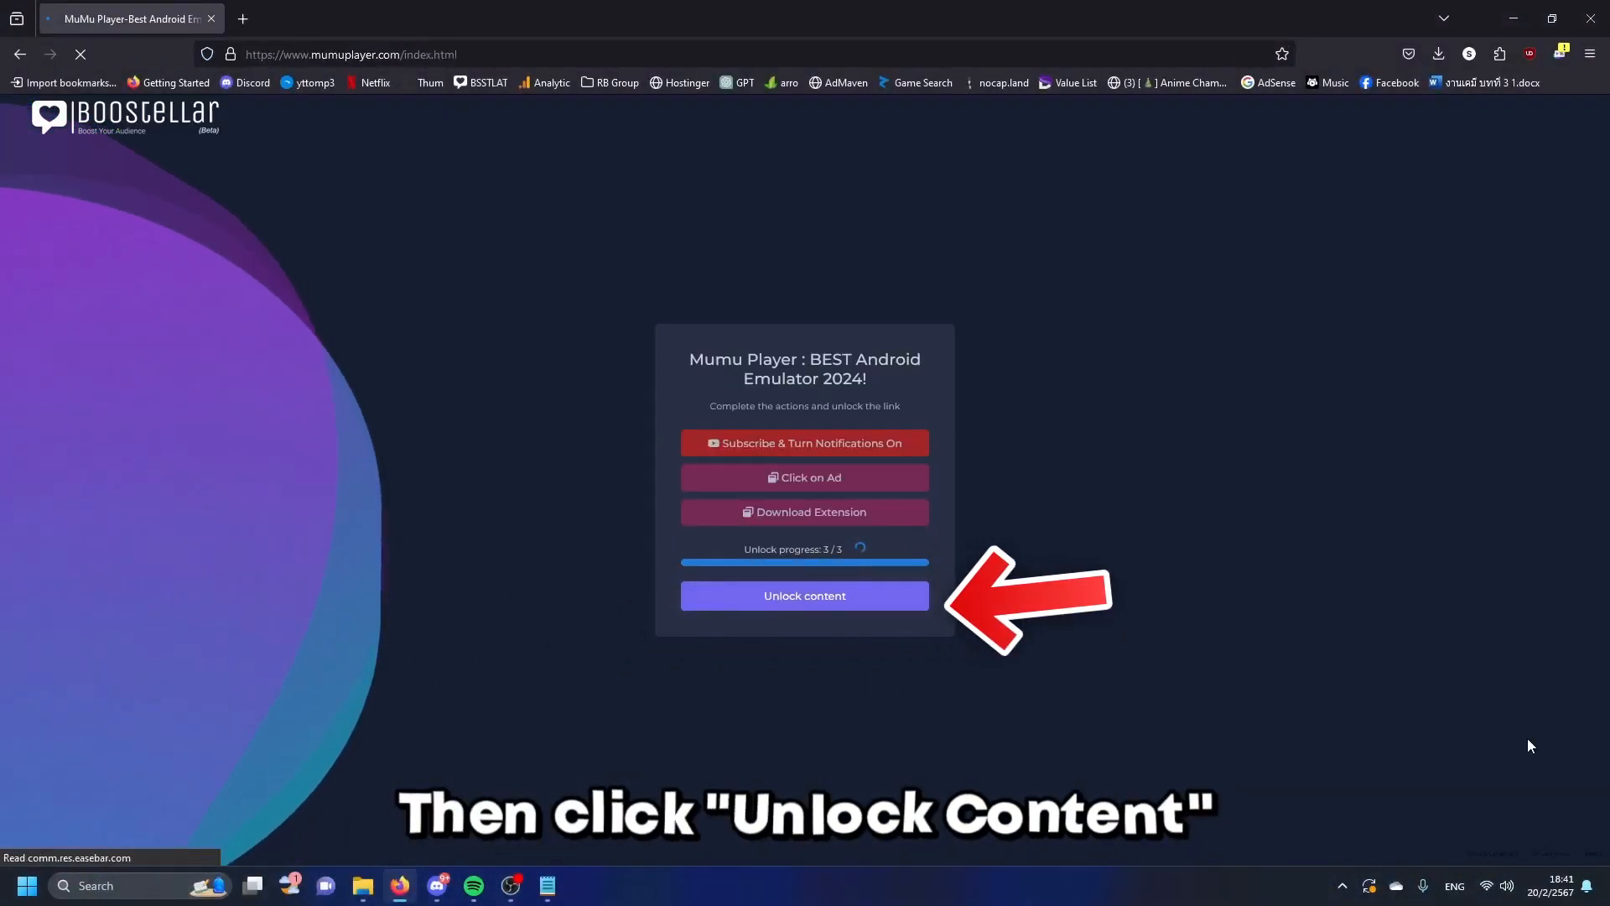
click(803, 595)
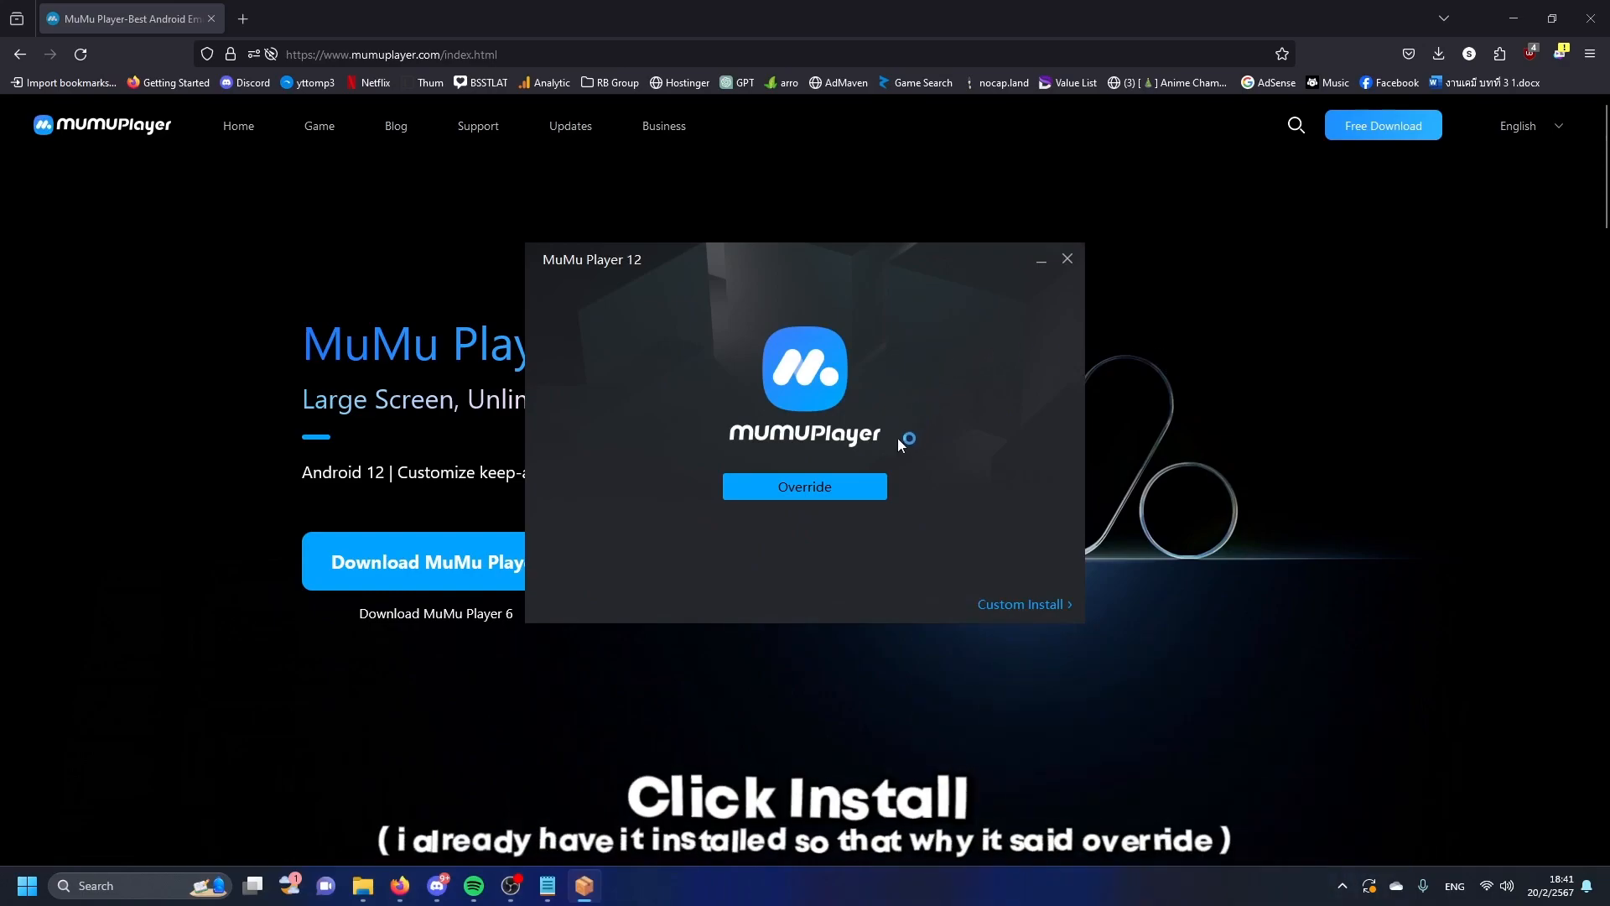
Run the MuMu Player 12 installer with Override (Install) and let the emulator launch.
click(803, 487)
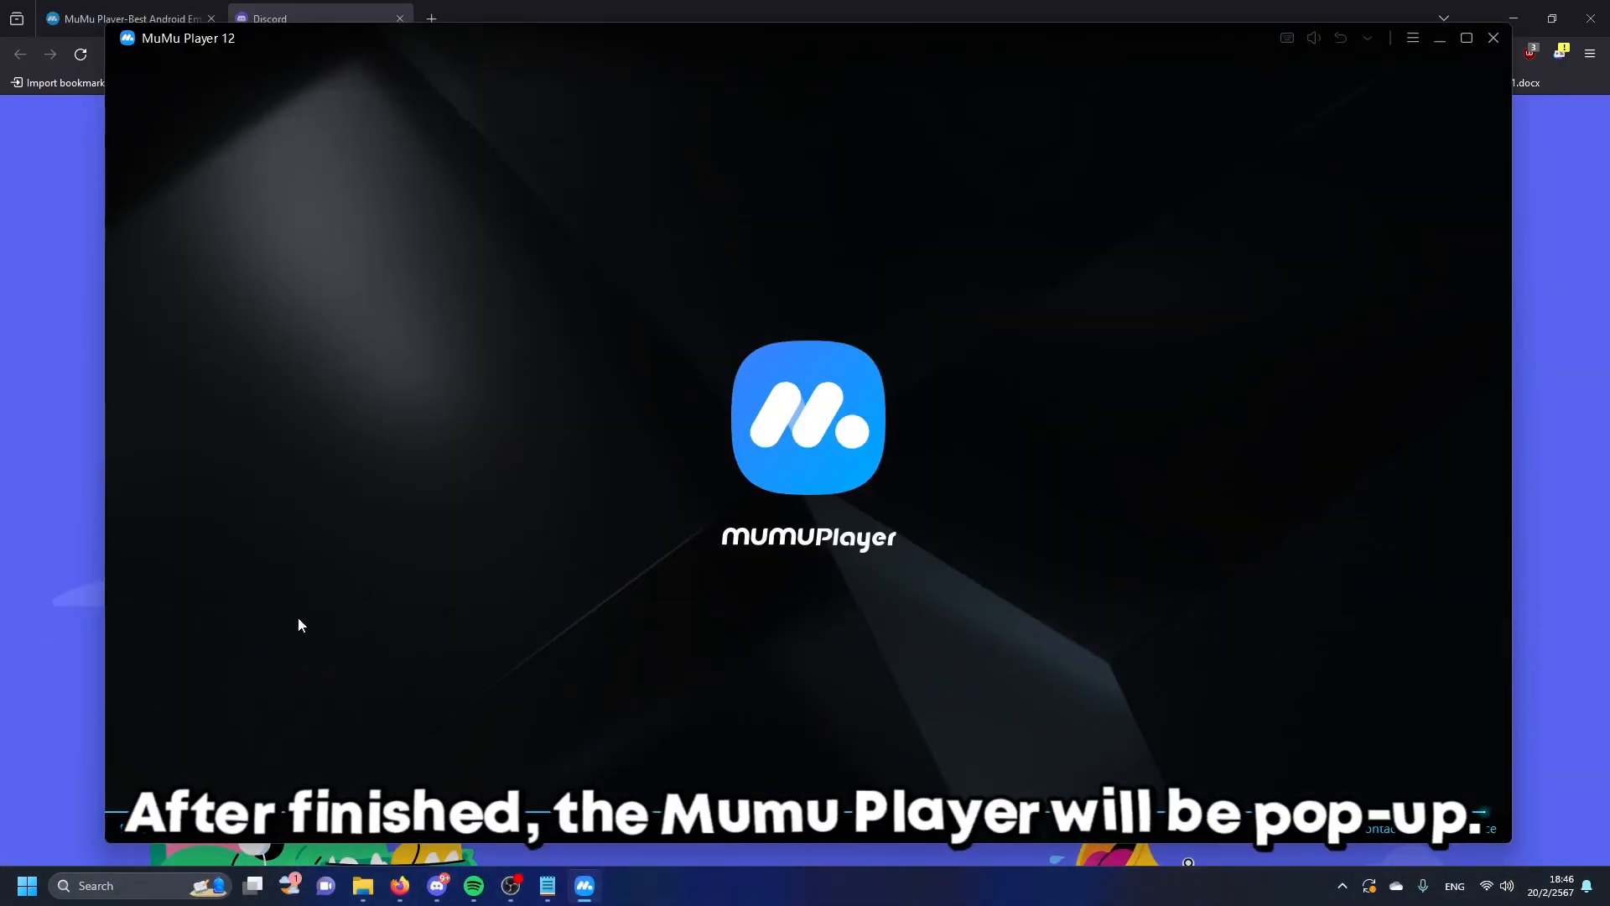
mouse_move(624, 428)
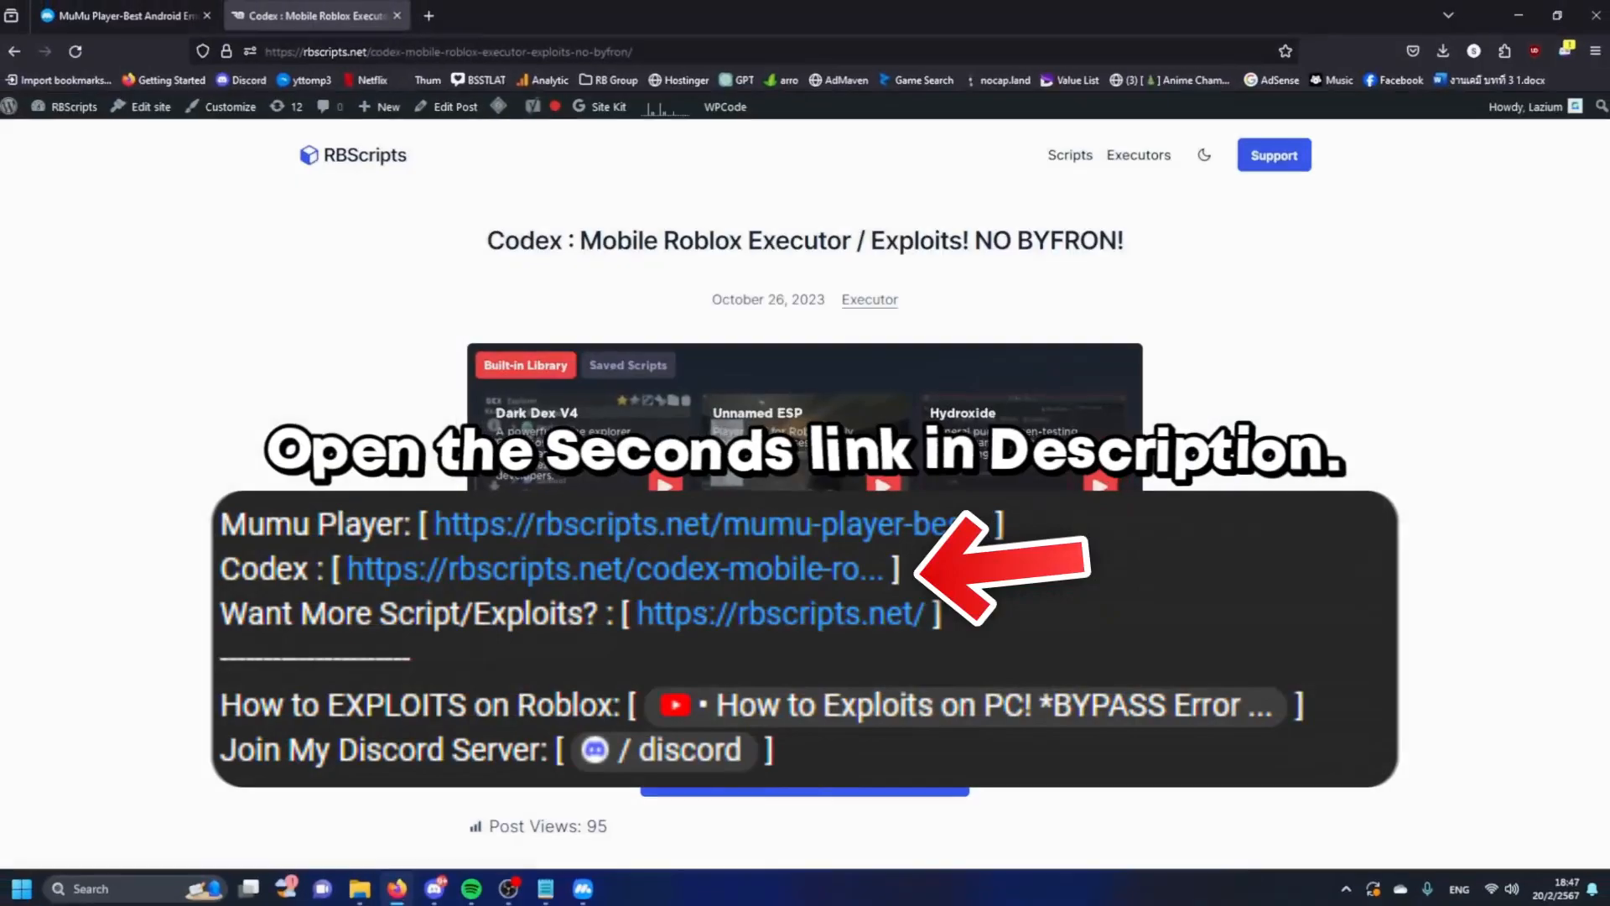
Get the Codex link from RBScripts and unlock it by clearing the Boostellar tasks.
click(606, 569)
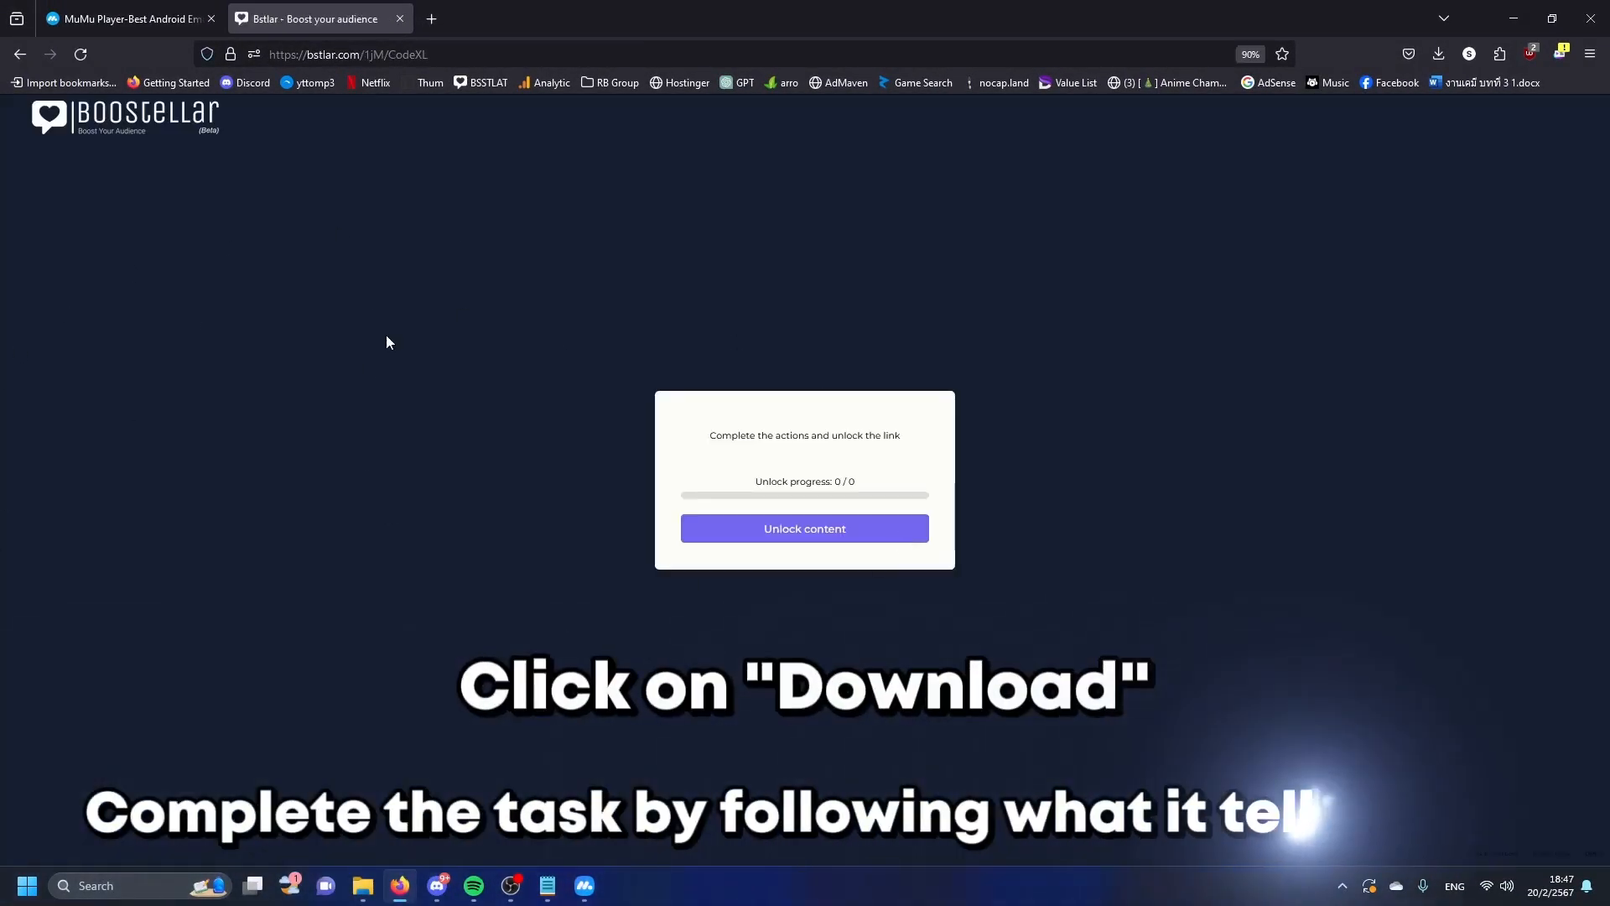
click(804, 539)
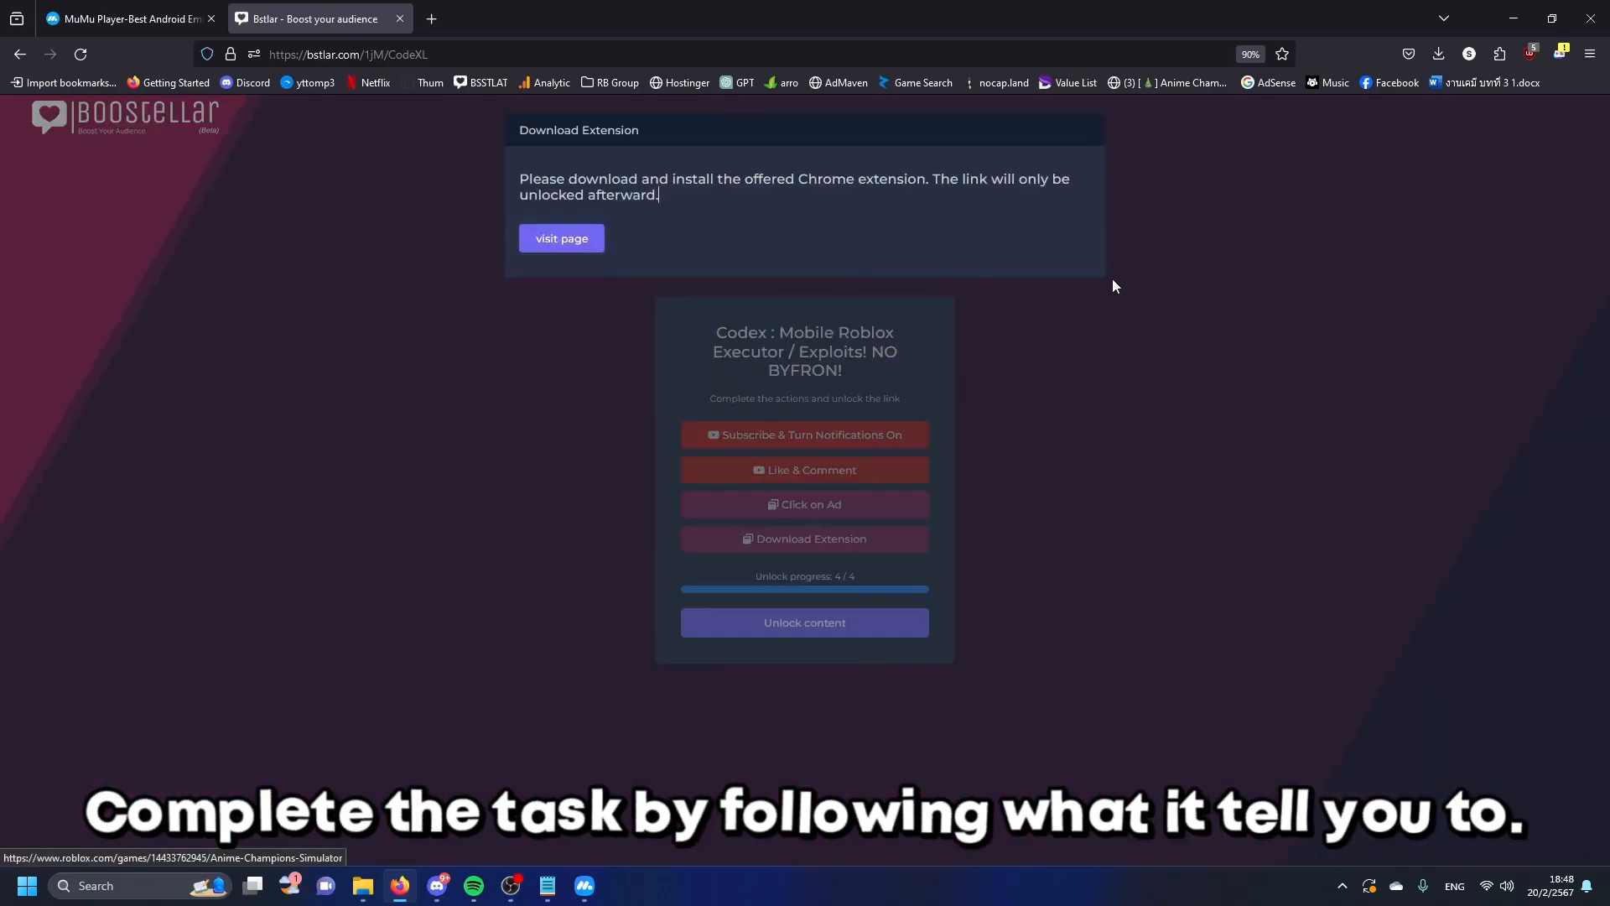
click(804, 622)
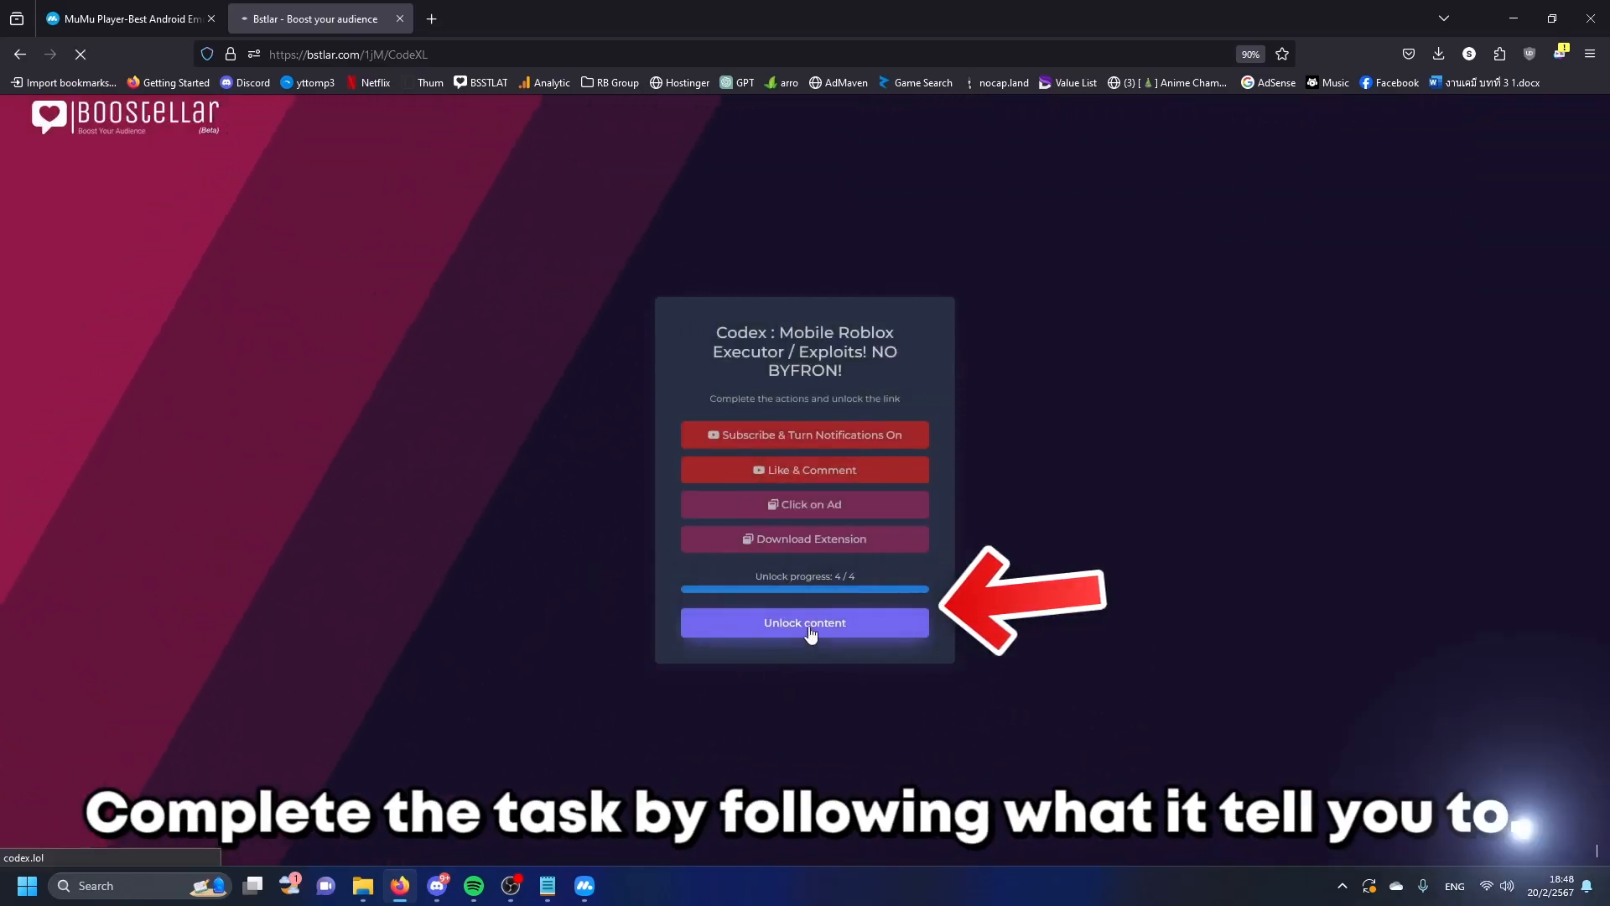
click(803, 622)
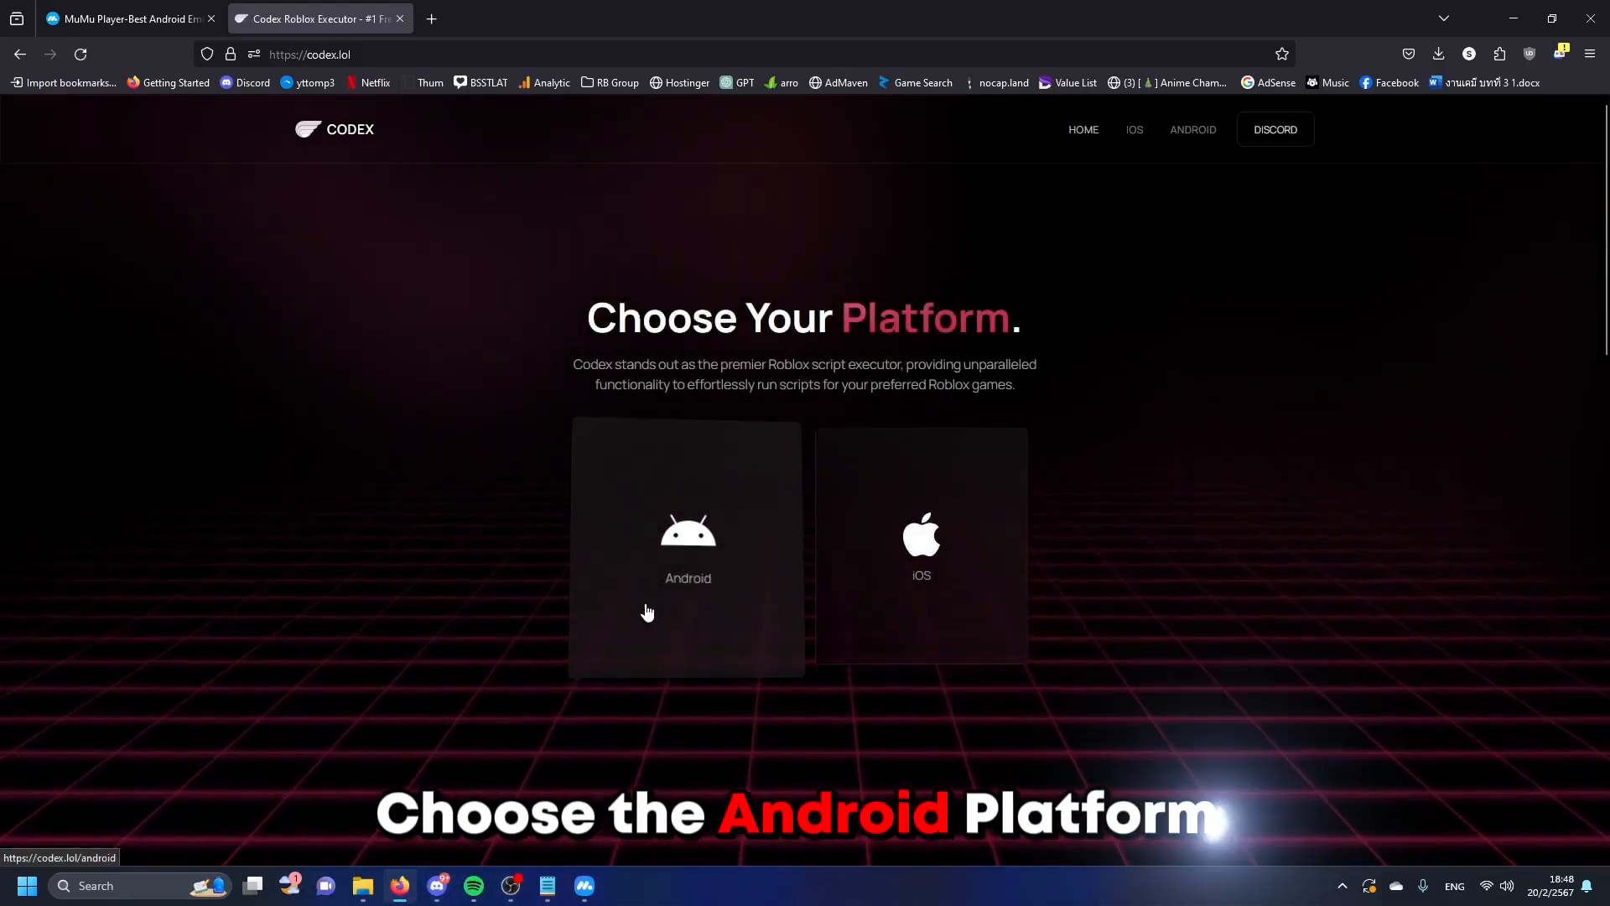
Choose the Android platform on codex.lol and start the Codex for Android download.
click(688, 543)
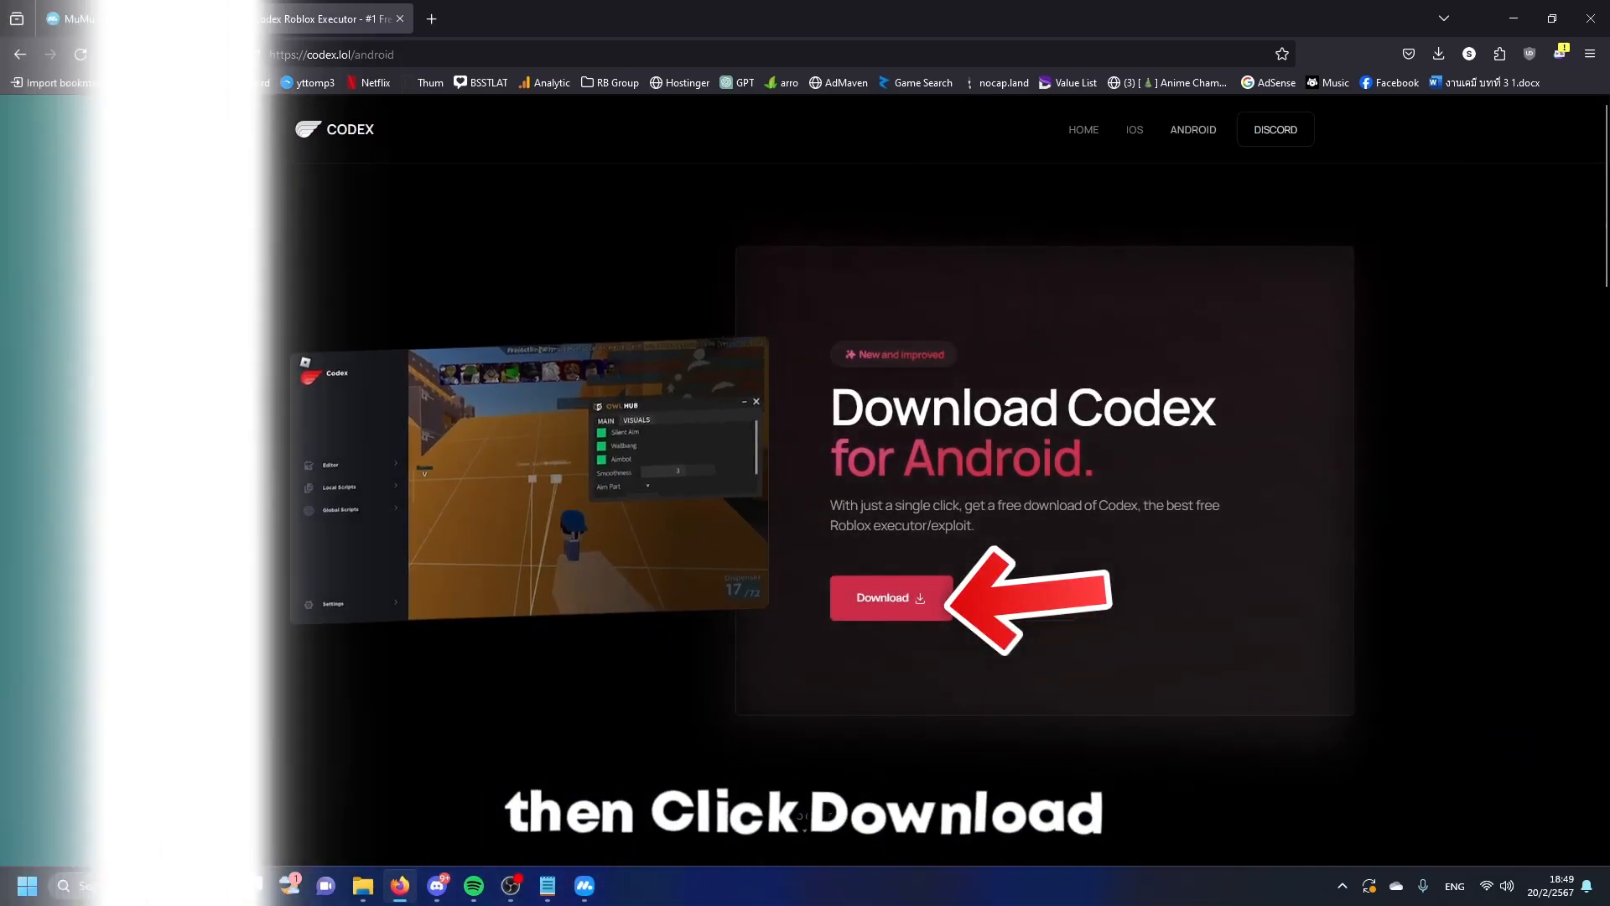
click(887, 598)
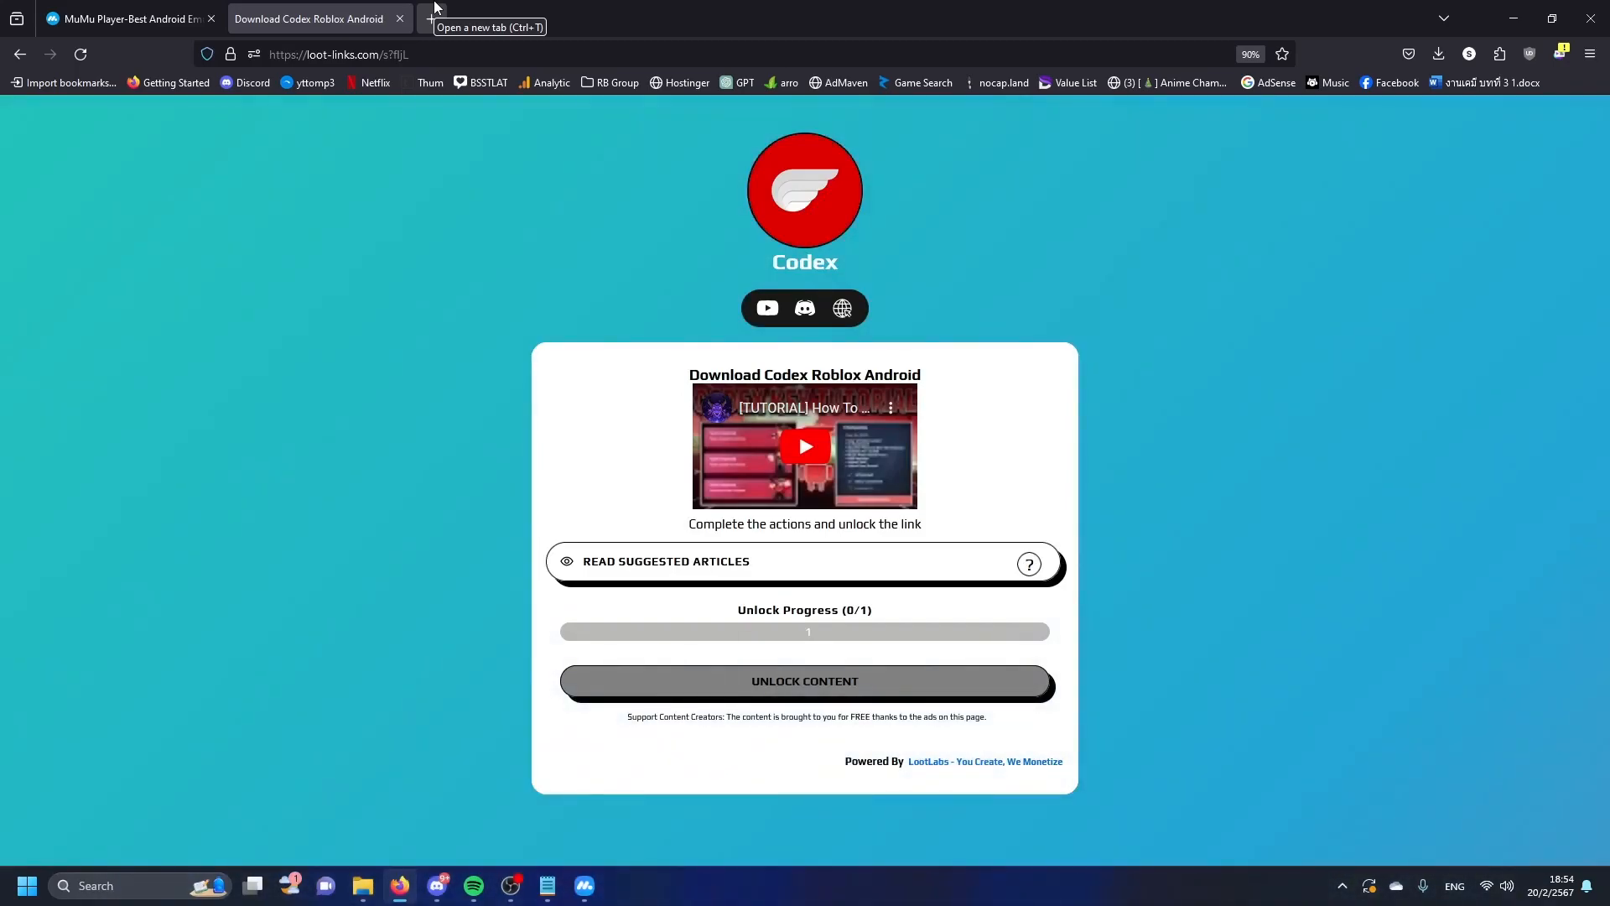
mouse_move(1028, 565)
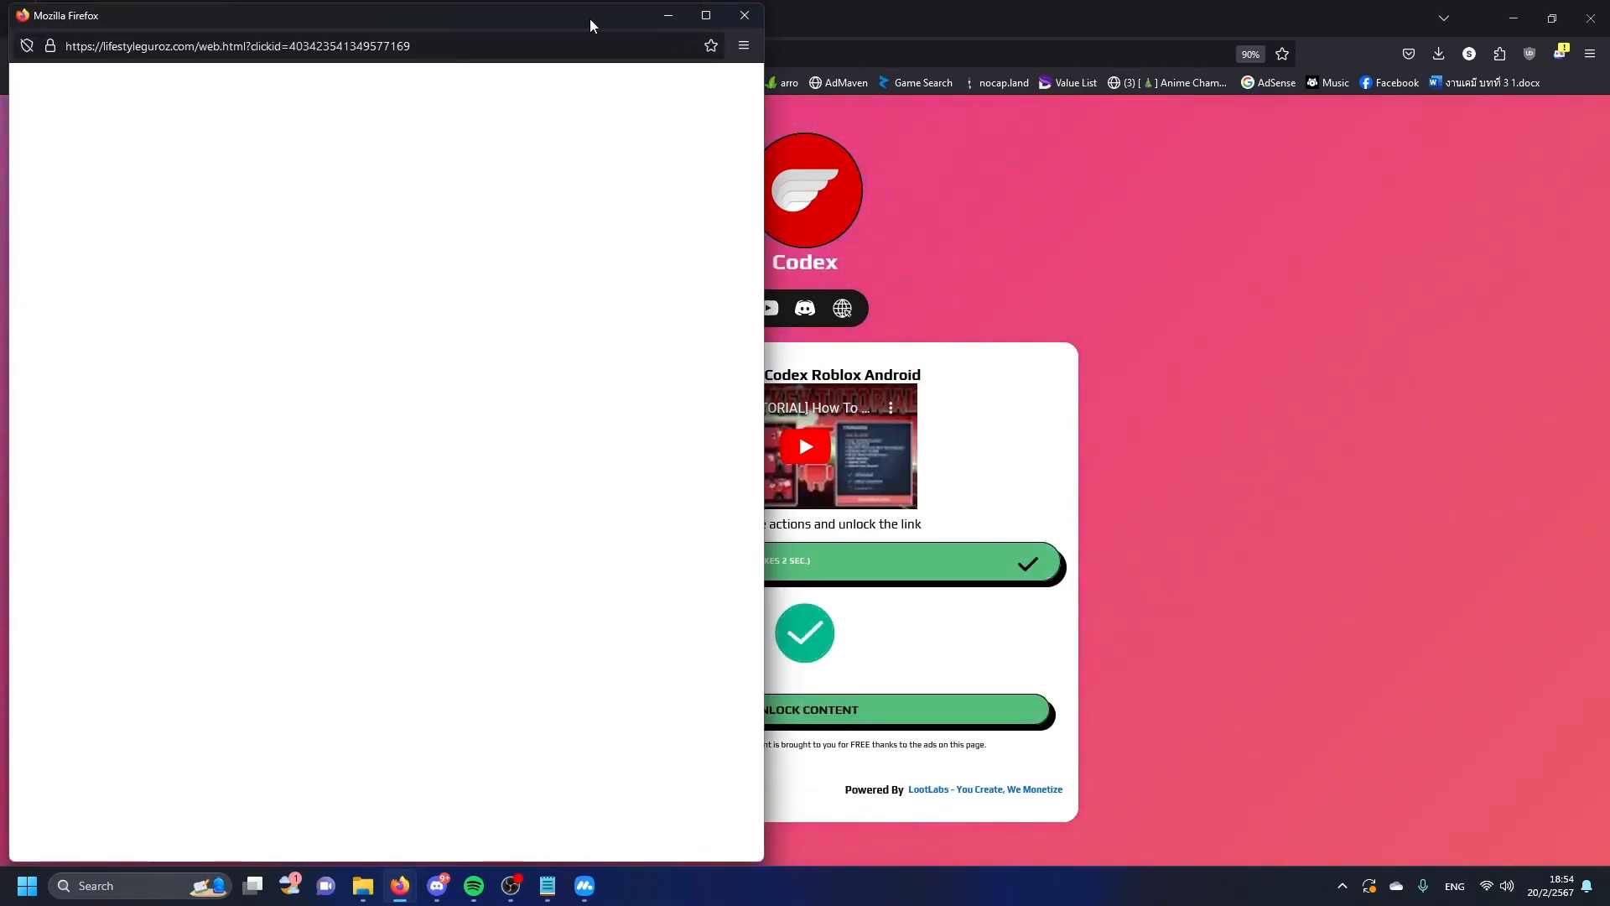
Dismiss the ad pop-up and download Codex_2.609_fully_fixed.apk from MediaFire.
click(904, 709)
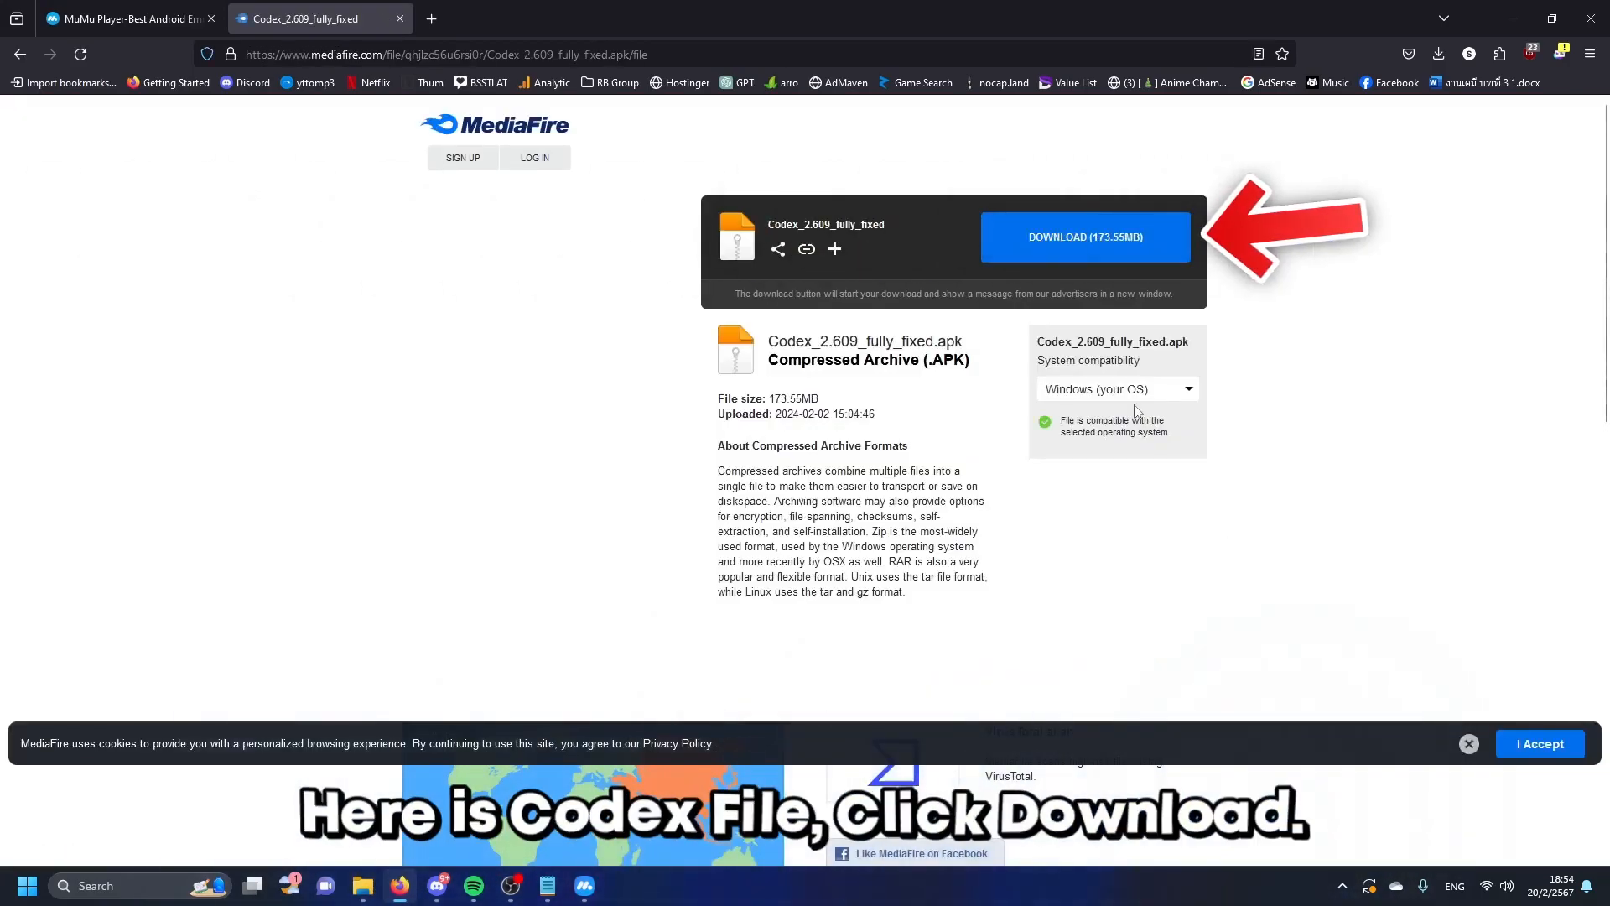
click(1083, 236)
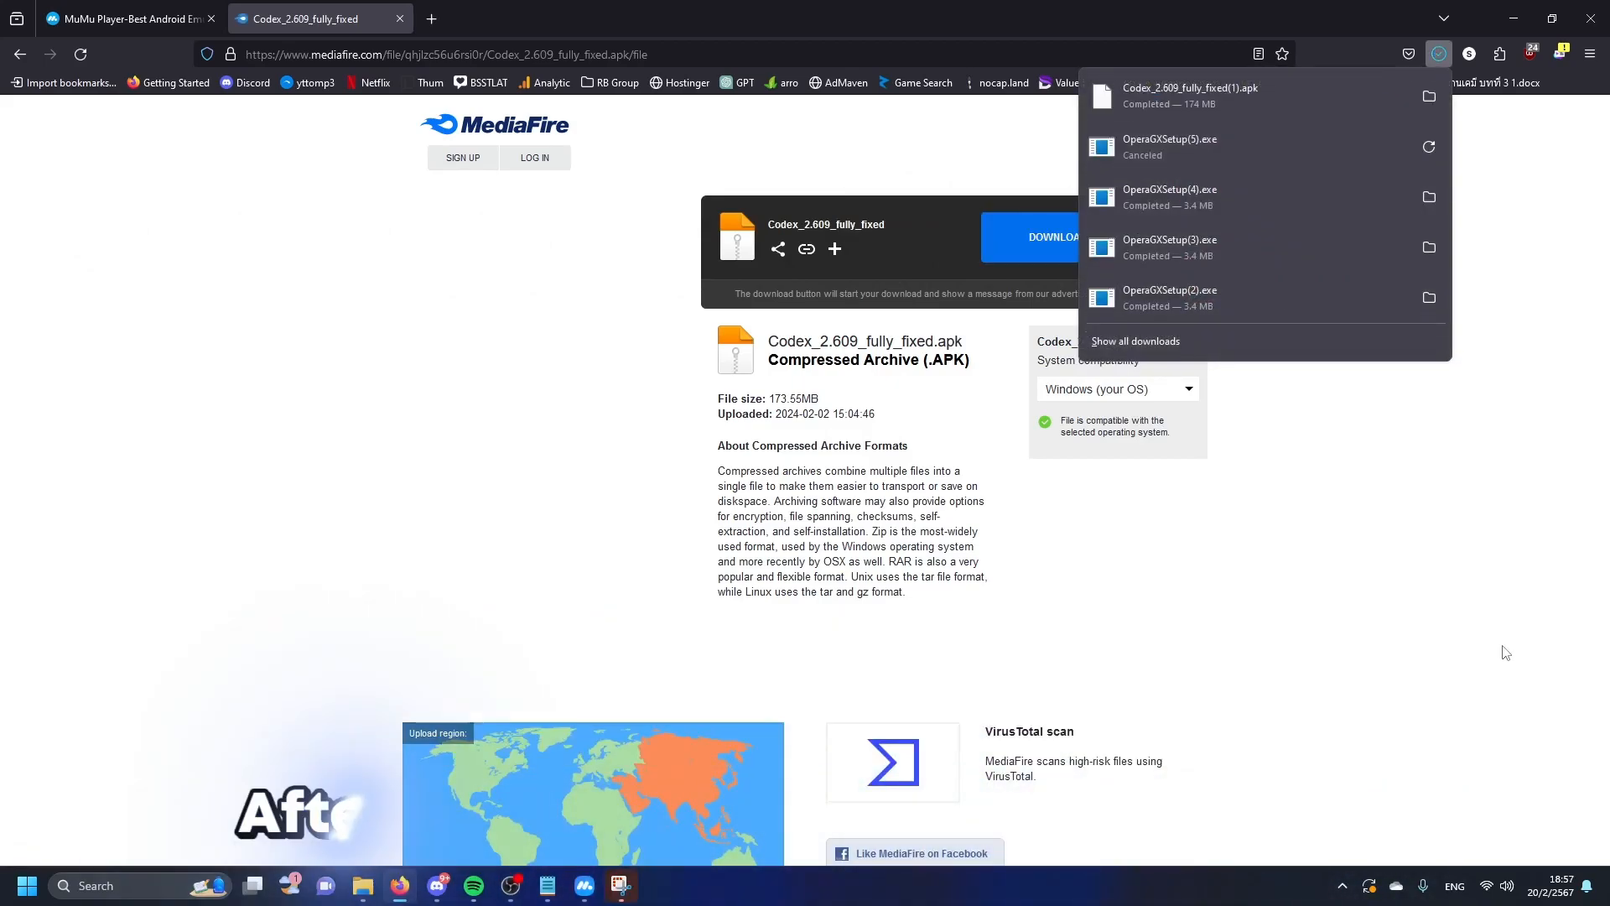
scroll(down, 3)
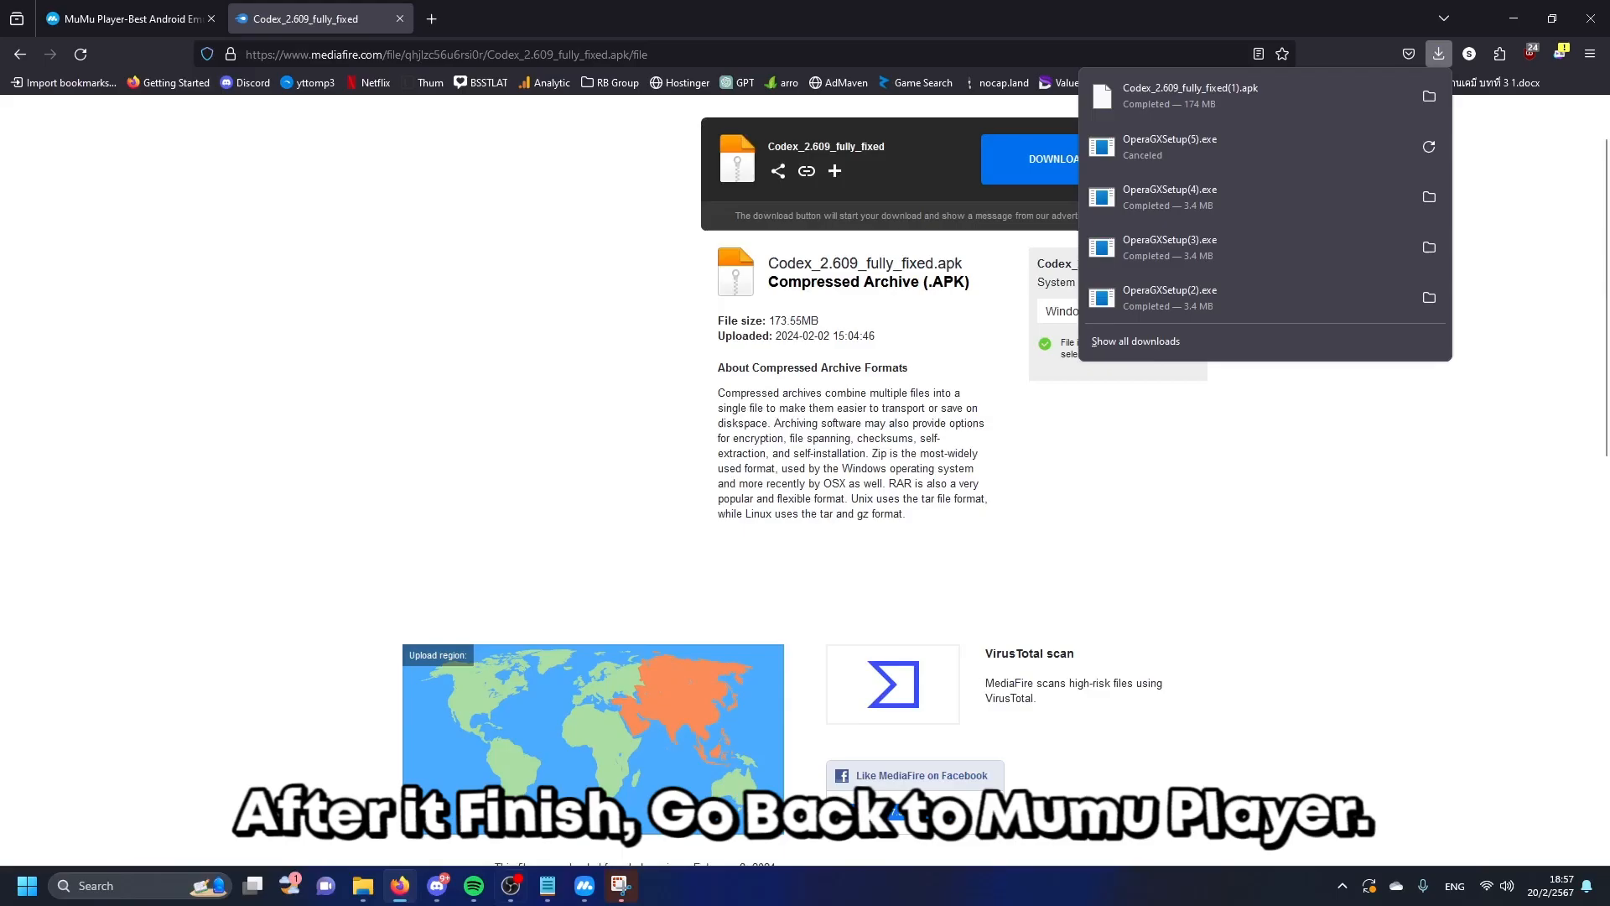
Install Codex_2.609_fully_fixed(1).apk from Downloads into MuMu Player via its APK install function.
click(617, 884)
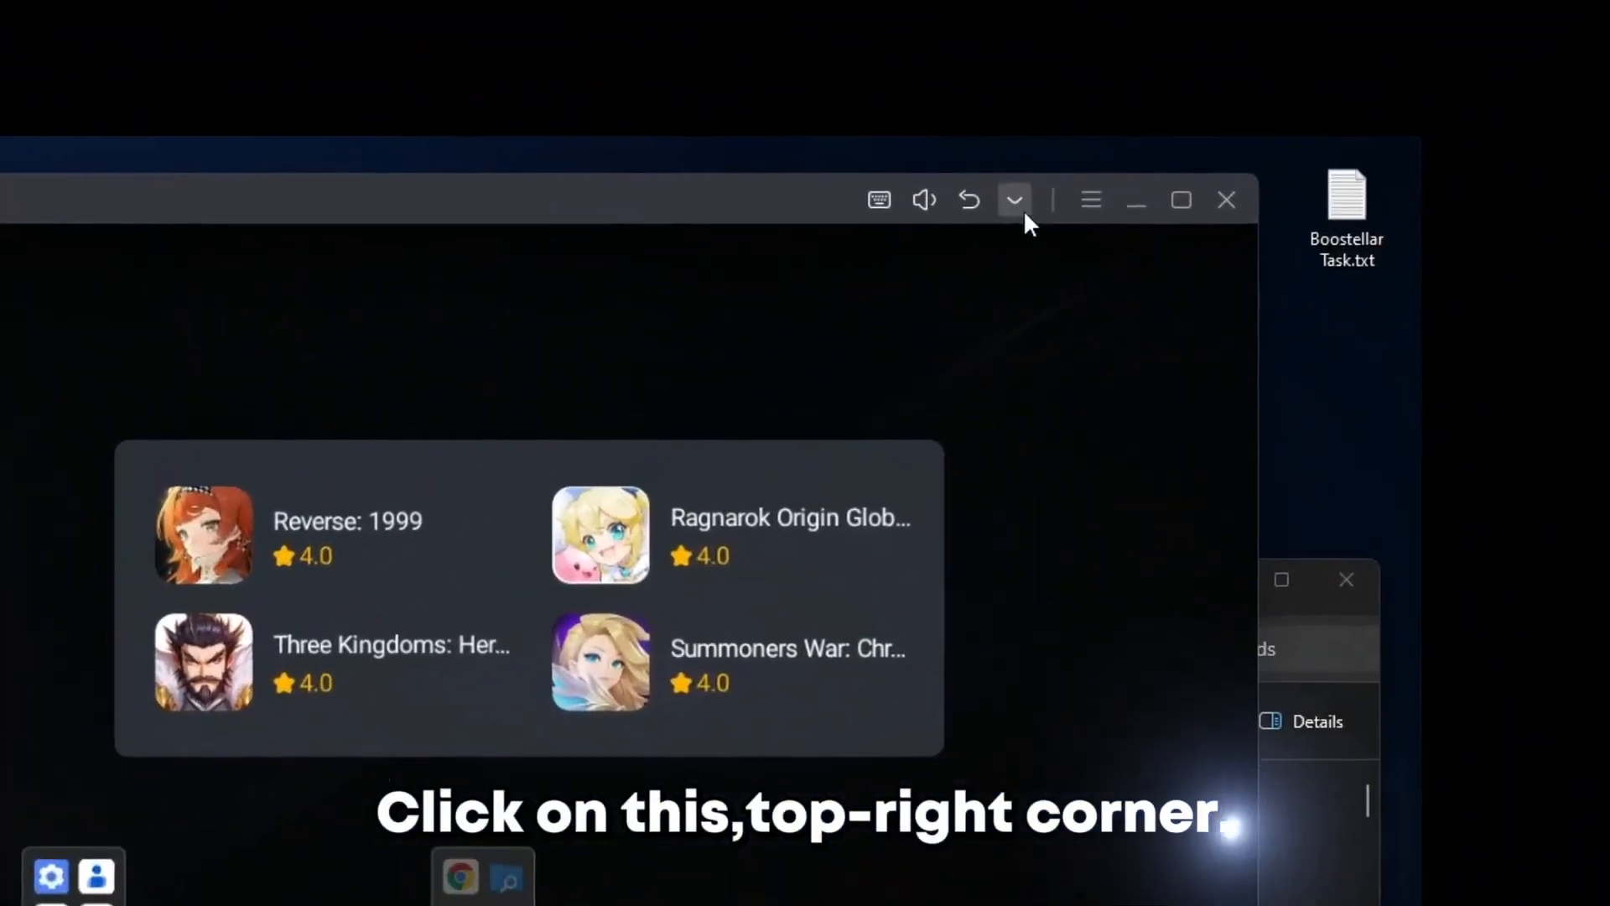
click(1013, 200)
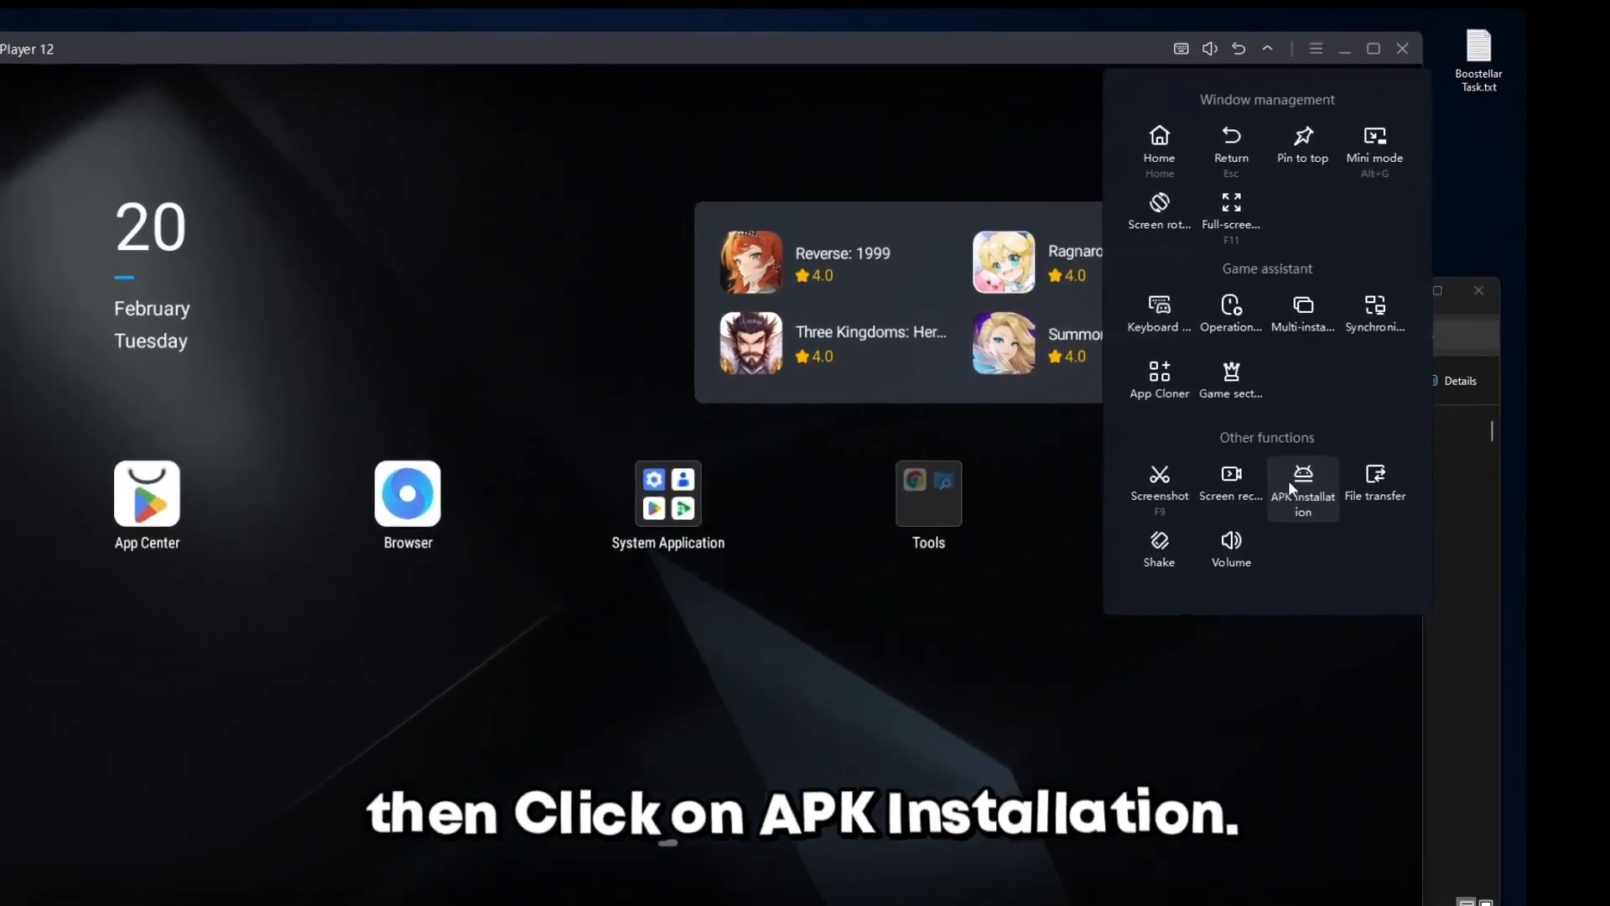
click(1302, 483)
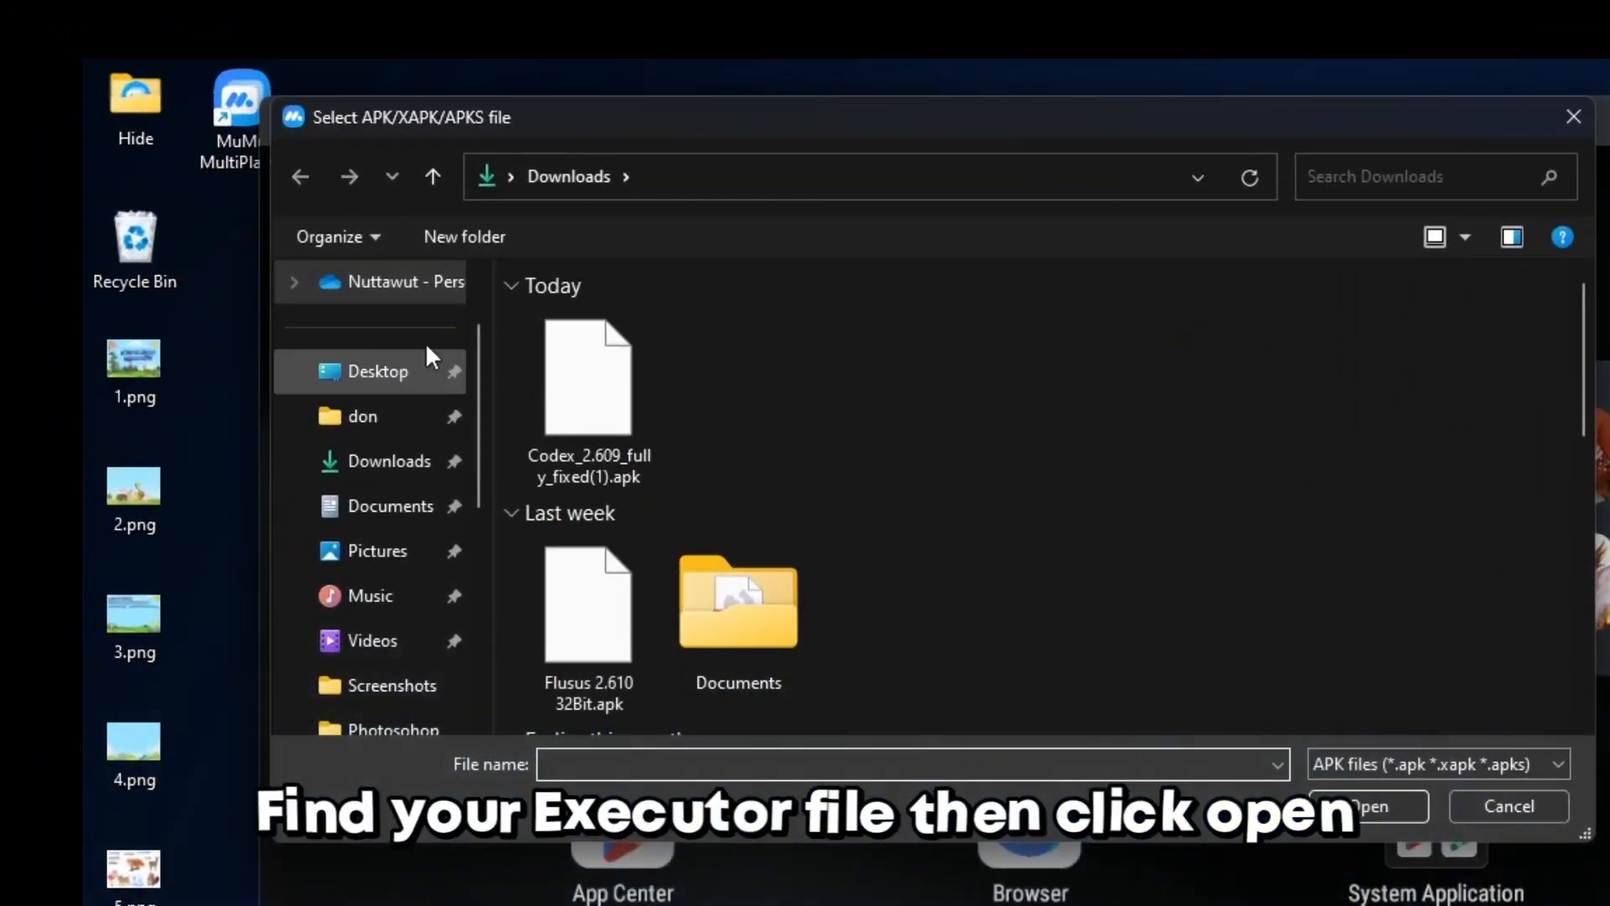
click(587, 377)
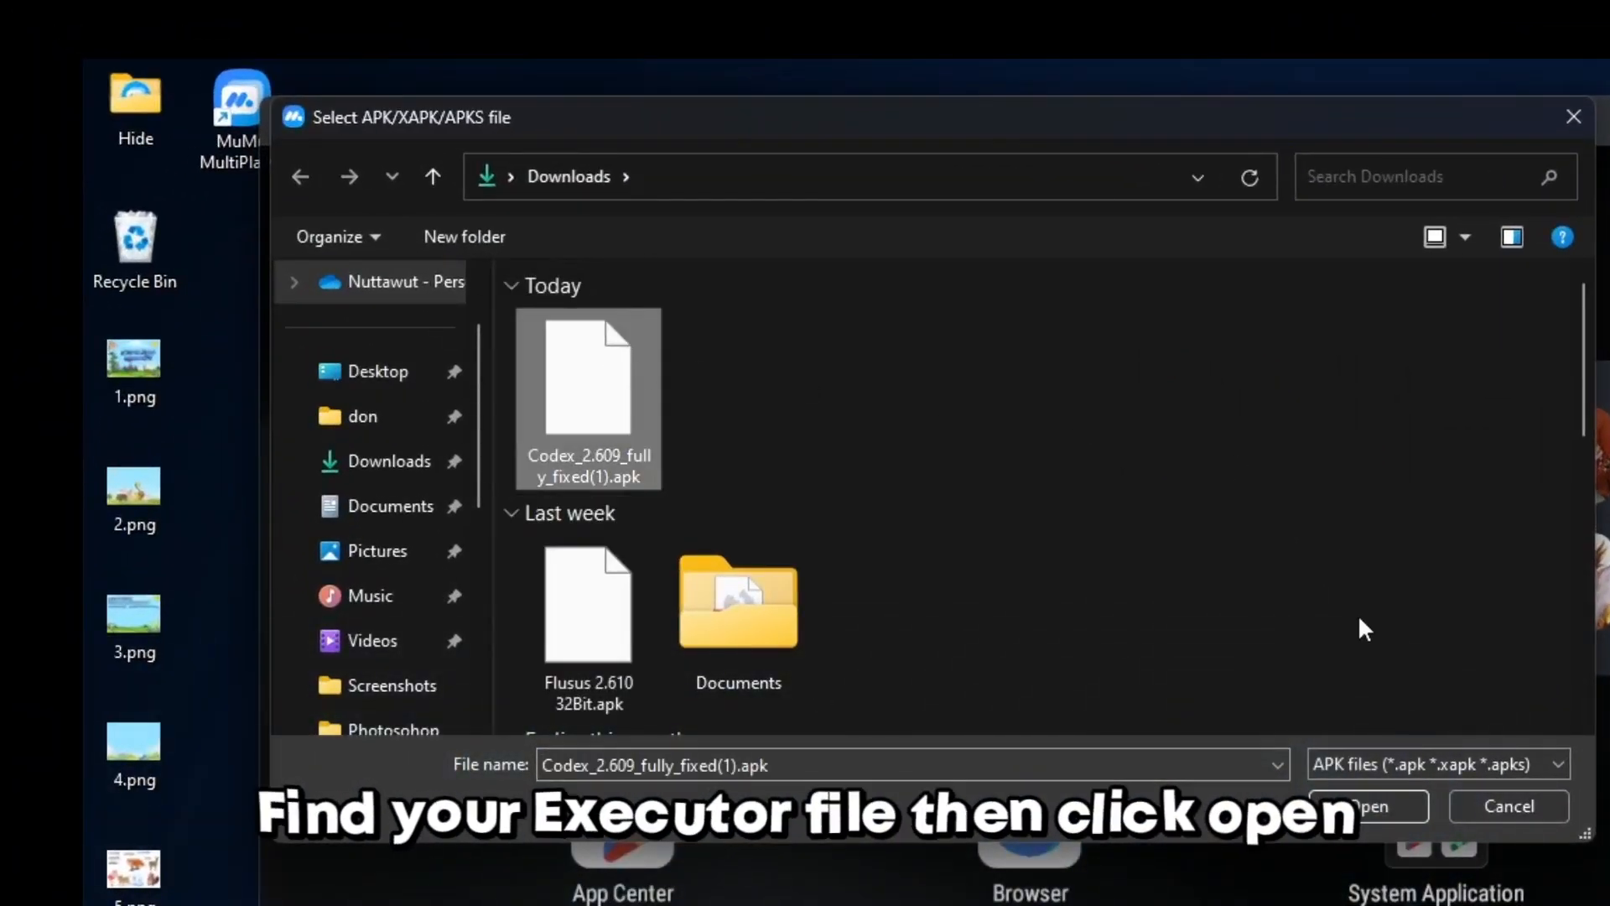
click(1365, 807)
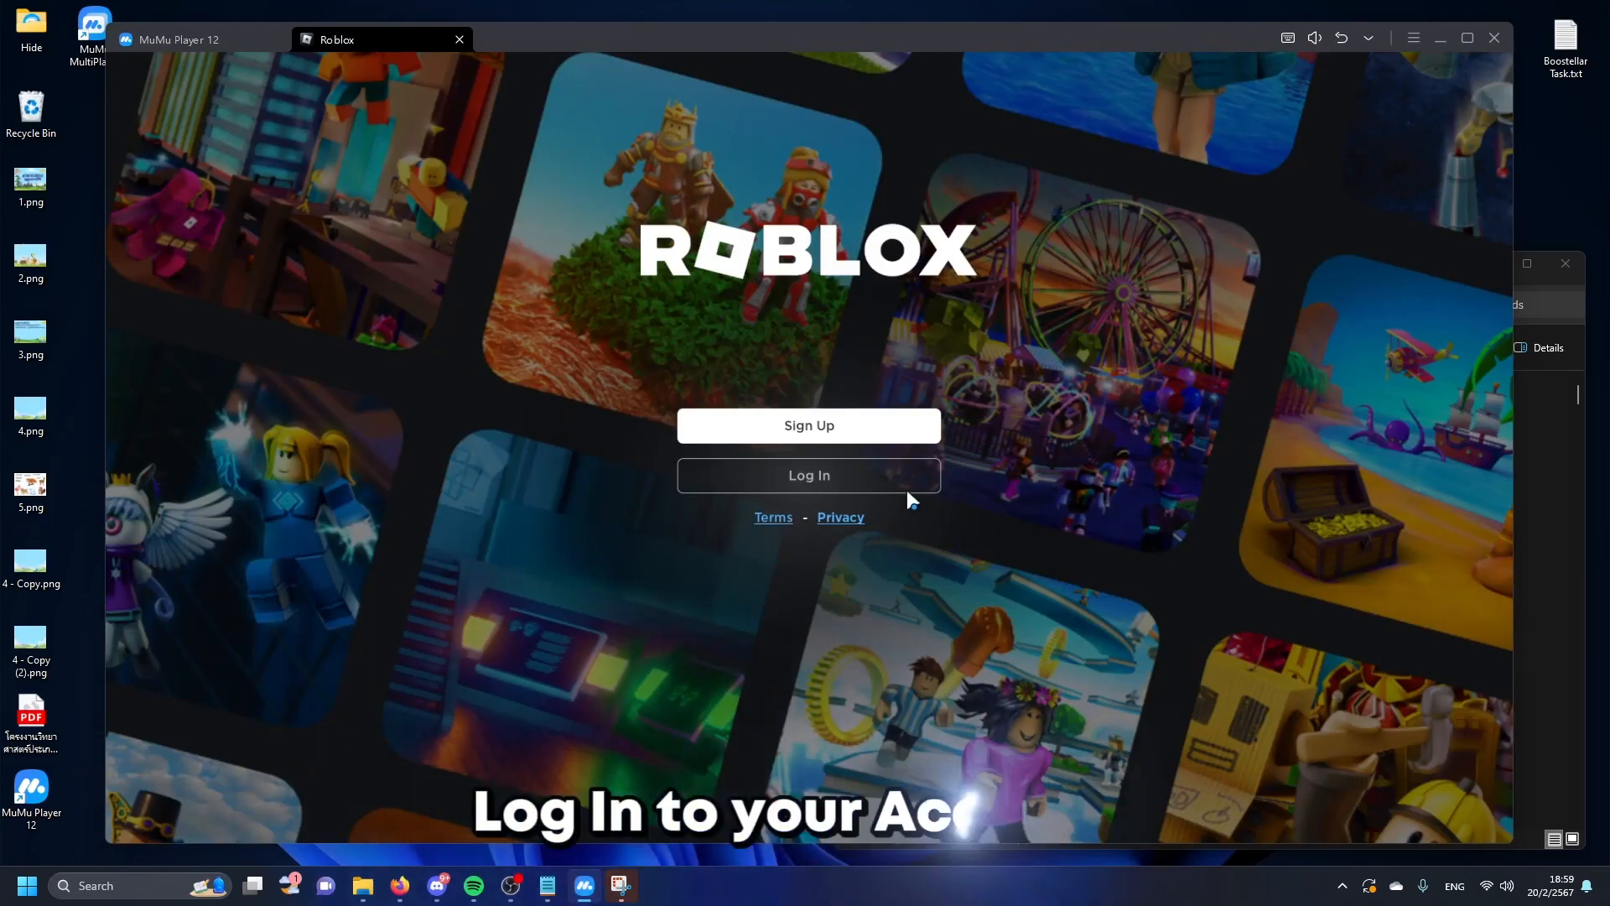
Log in to Roblox, accept the updated agreements and play a literal baseplate.
click(807, 475)
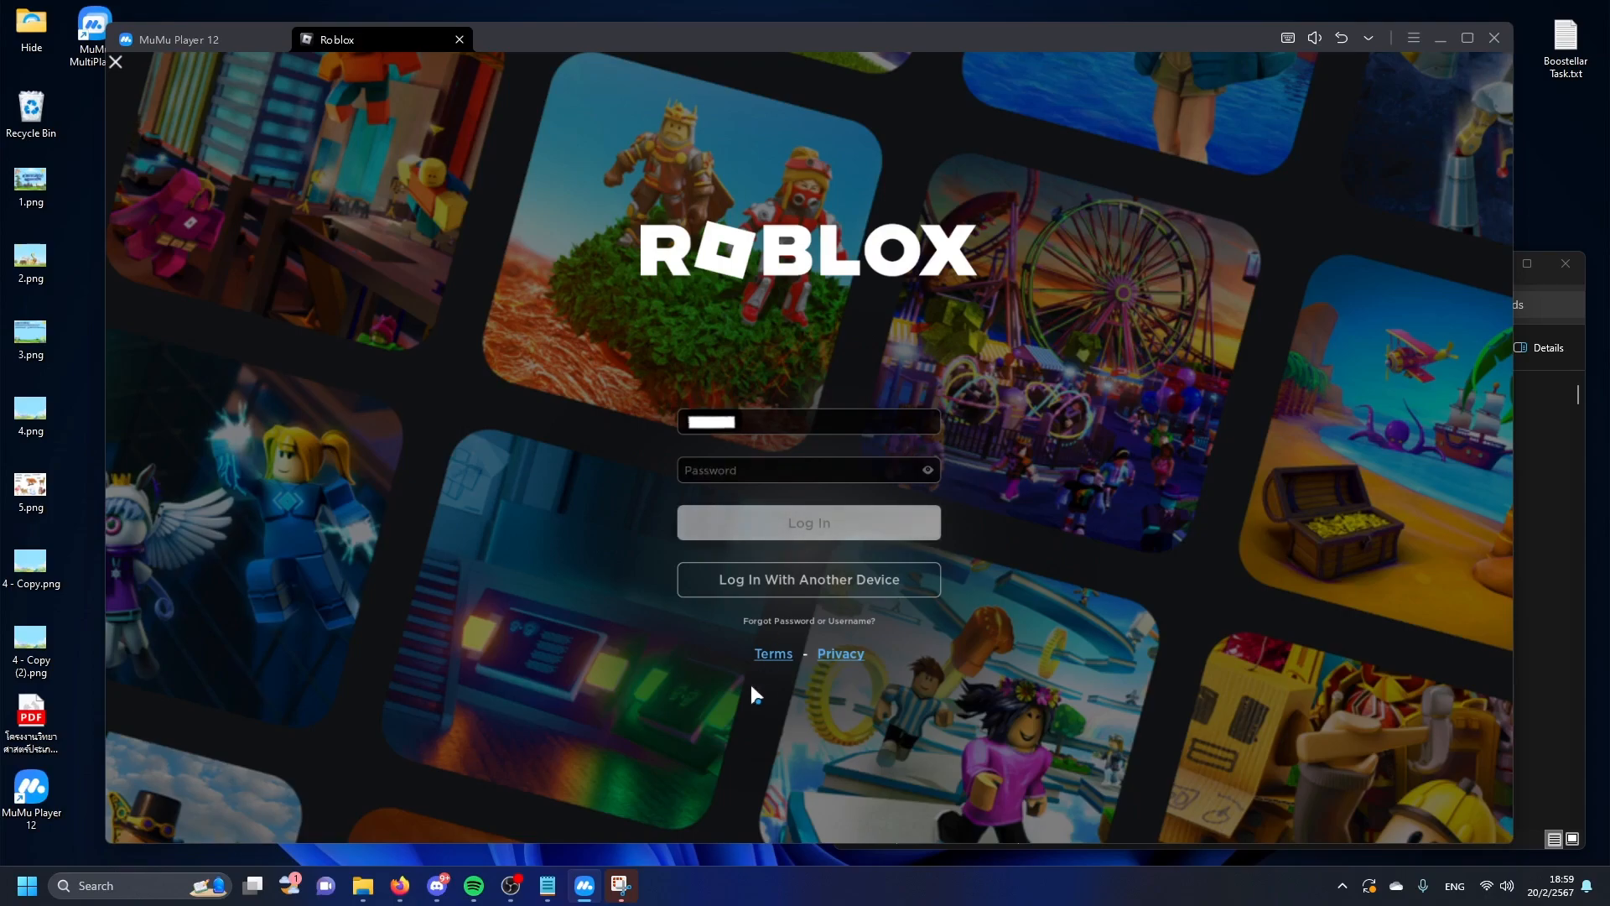
click(806, 522)
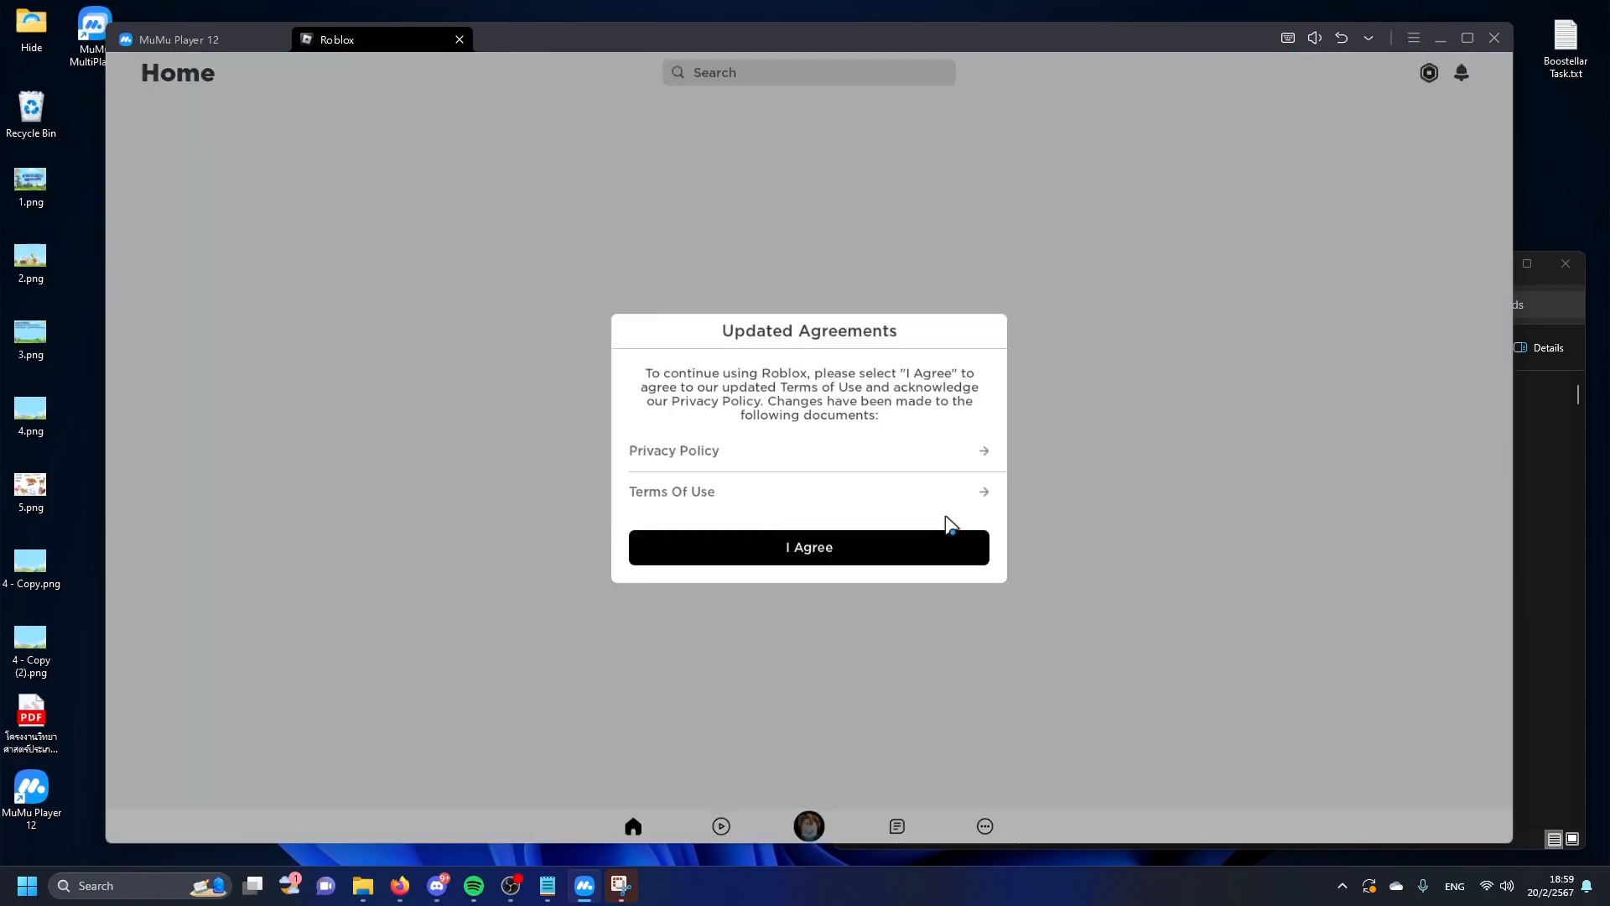
click(808, 547)
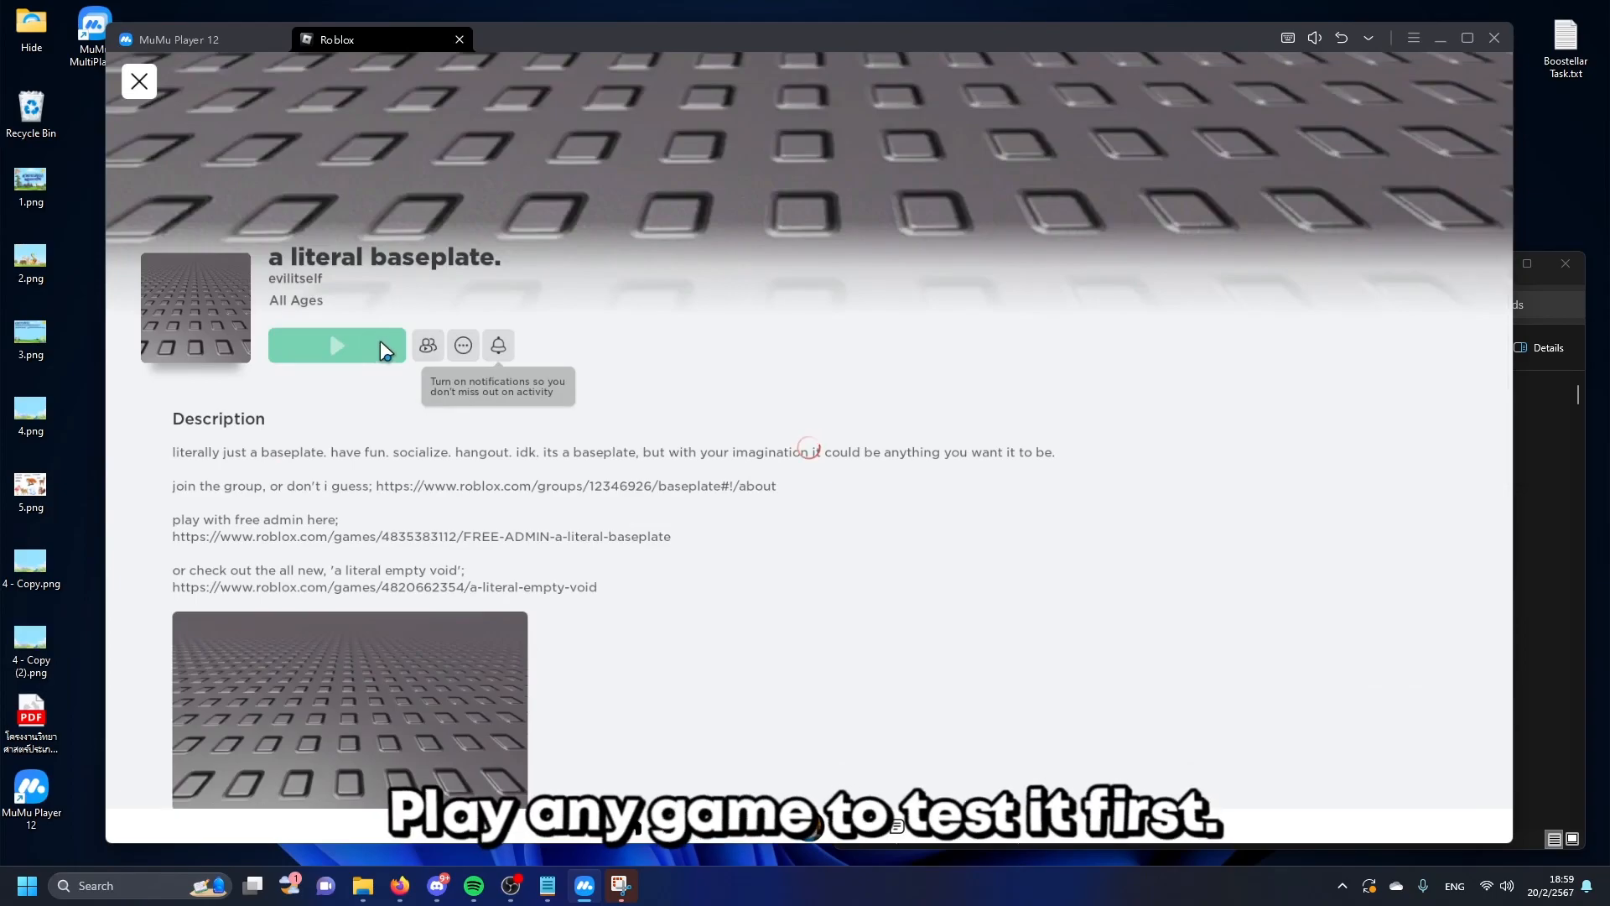
click(337, 346)
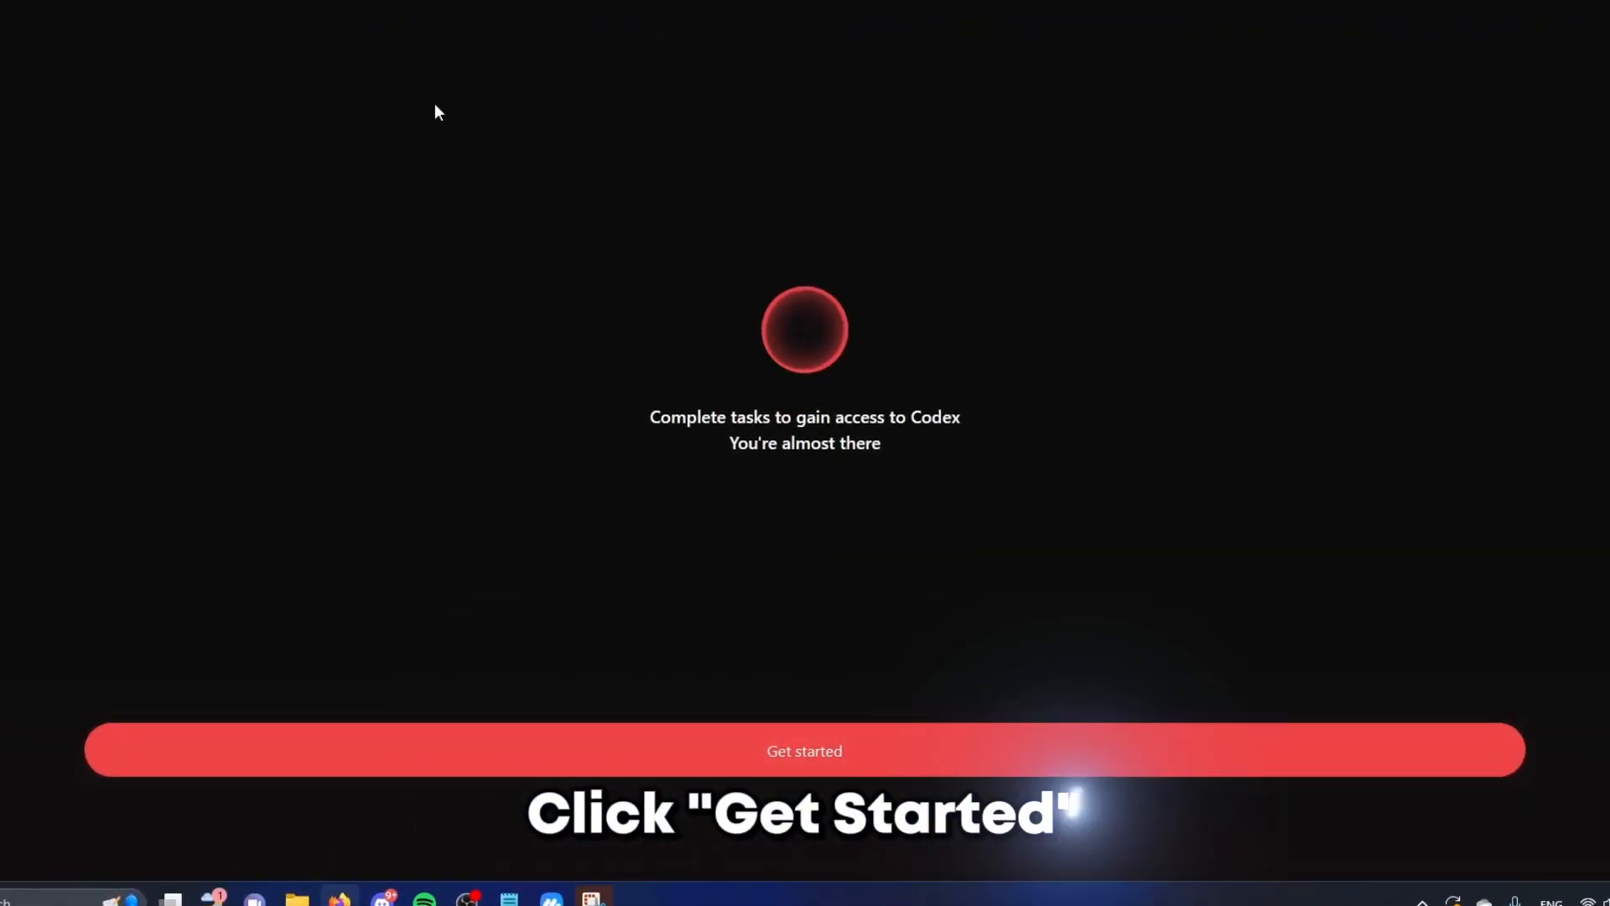
Work through the Codex key checkpoints, unlocking Checkpoint 1 and taking Free Access on Checkpoint 3.
click(803, 750)
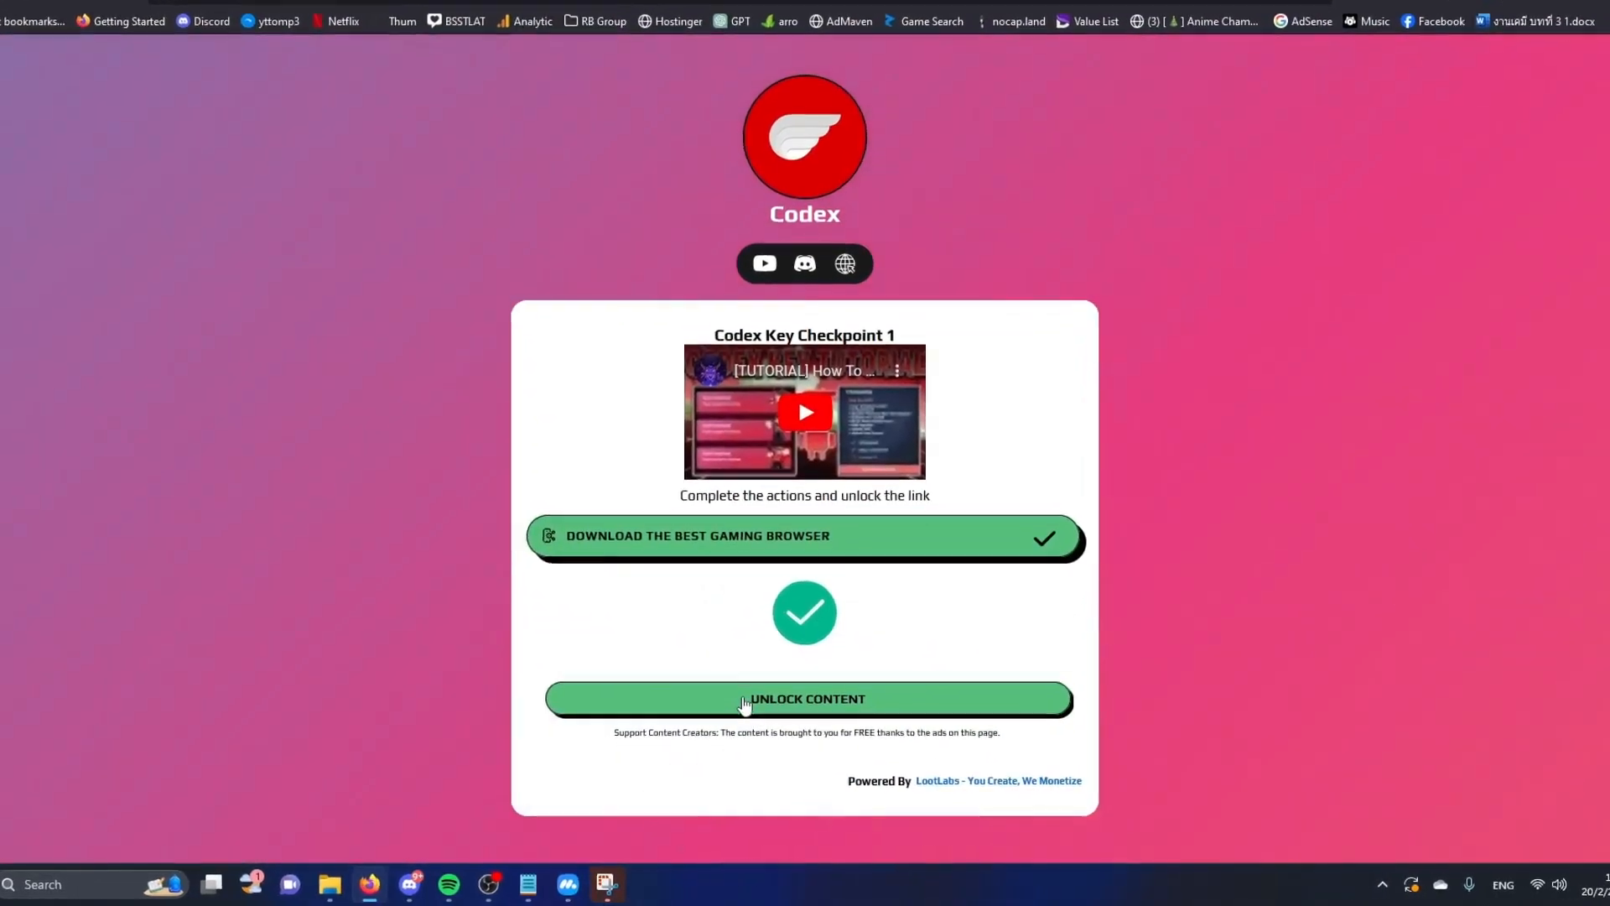
click(804, 700)
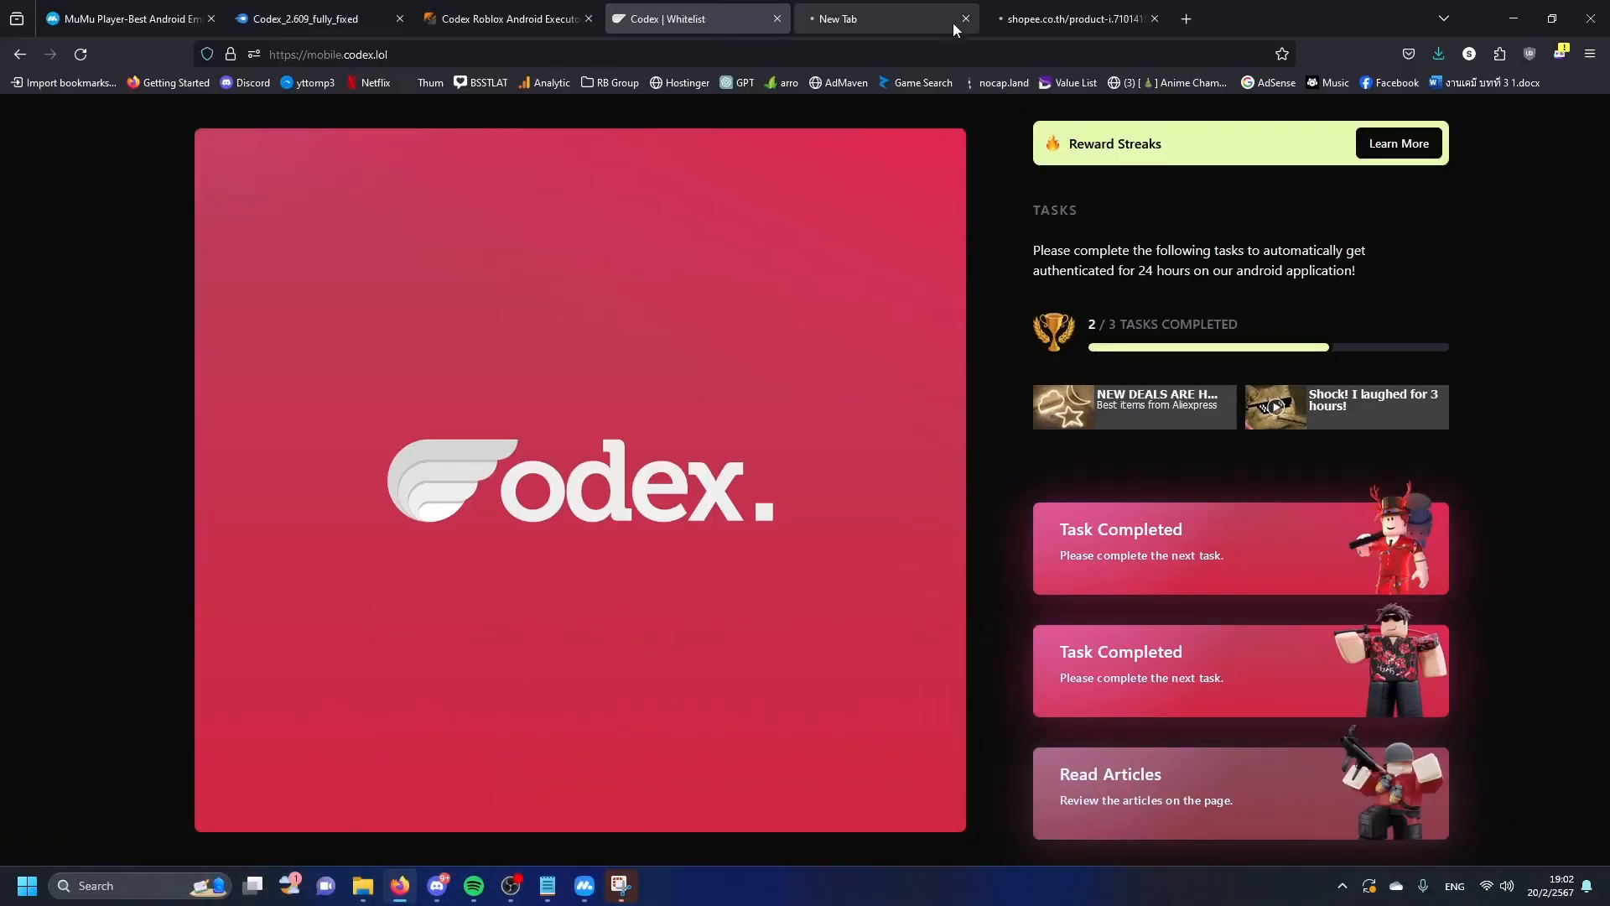
click(963, 19)
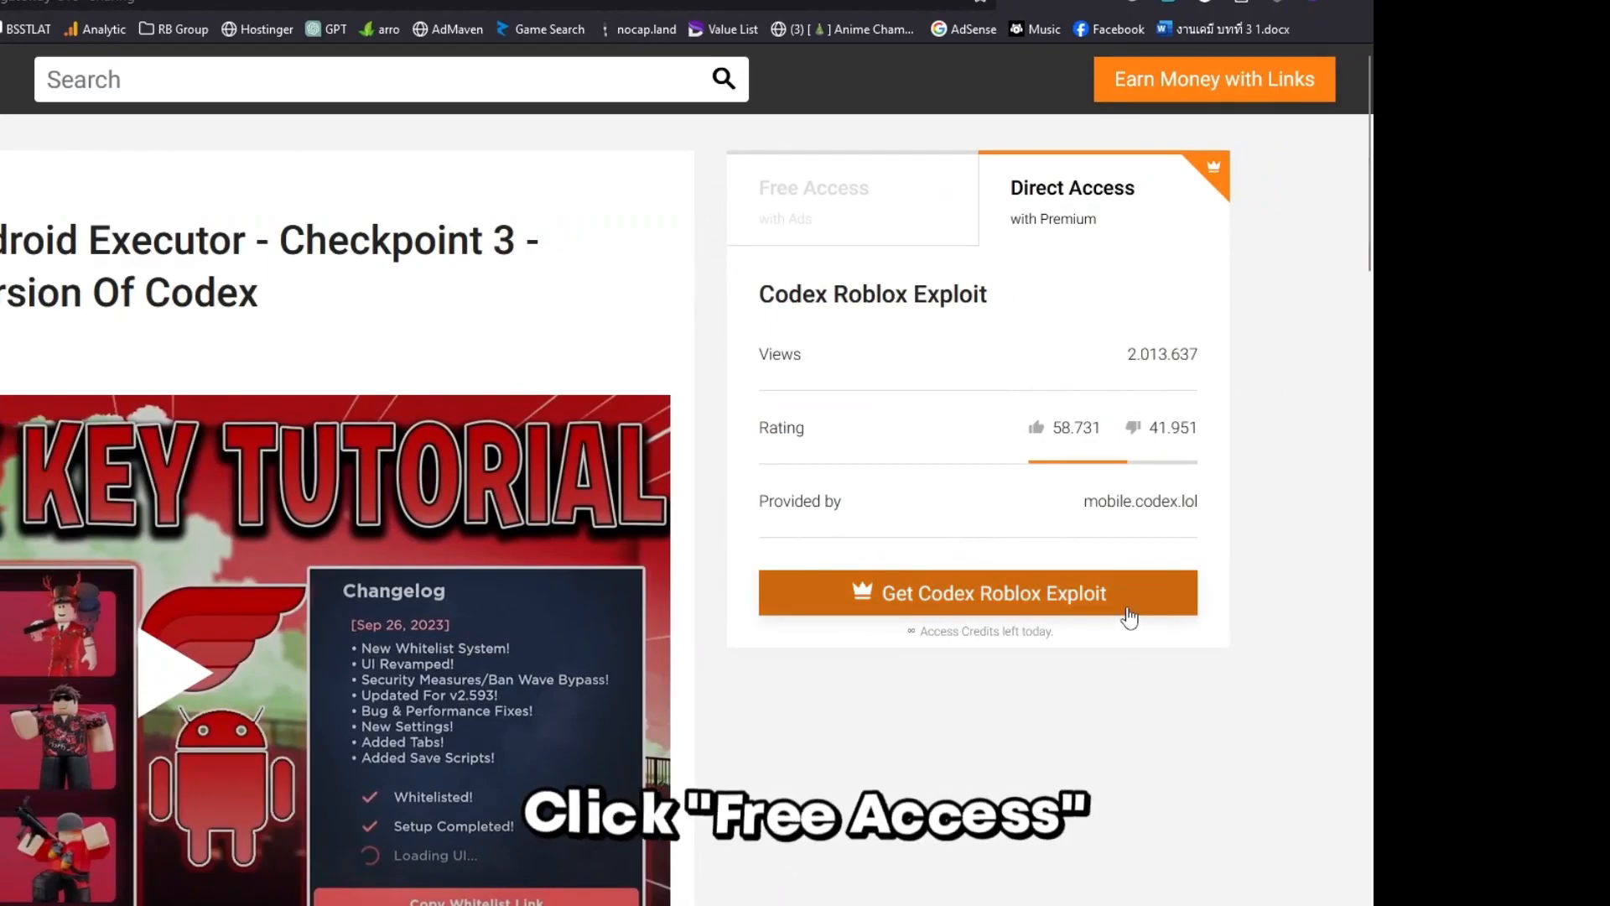
click(976, 592)
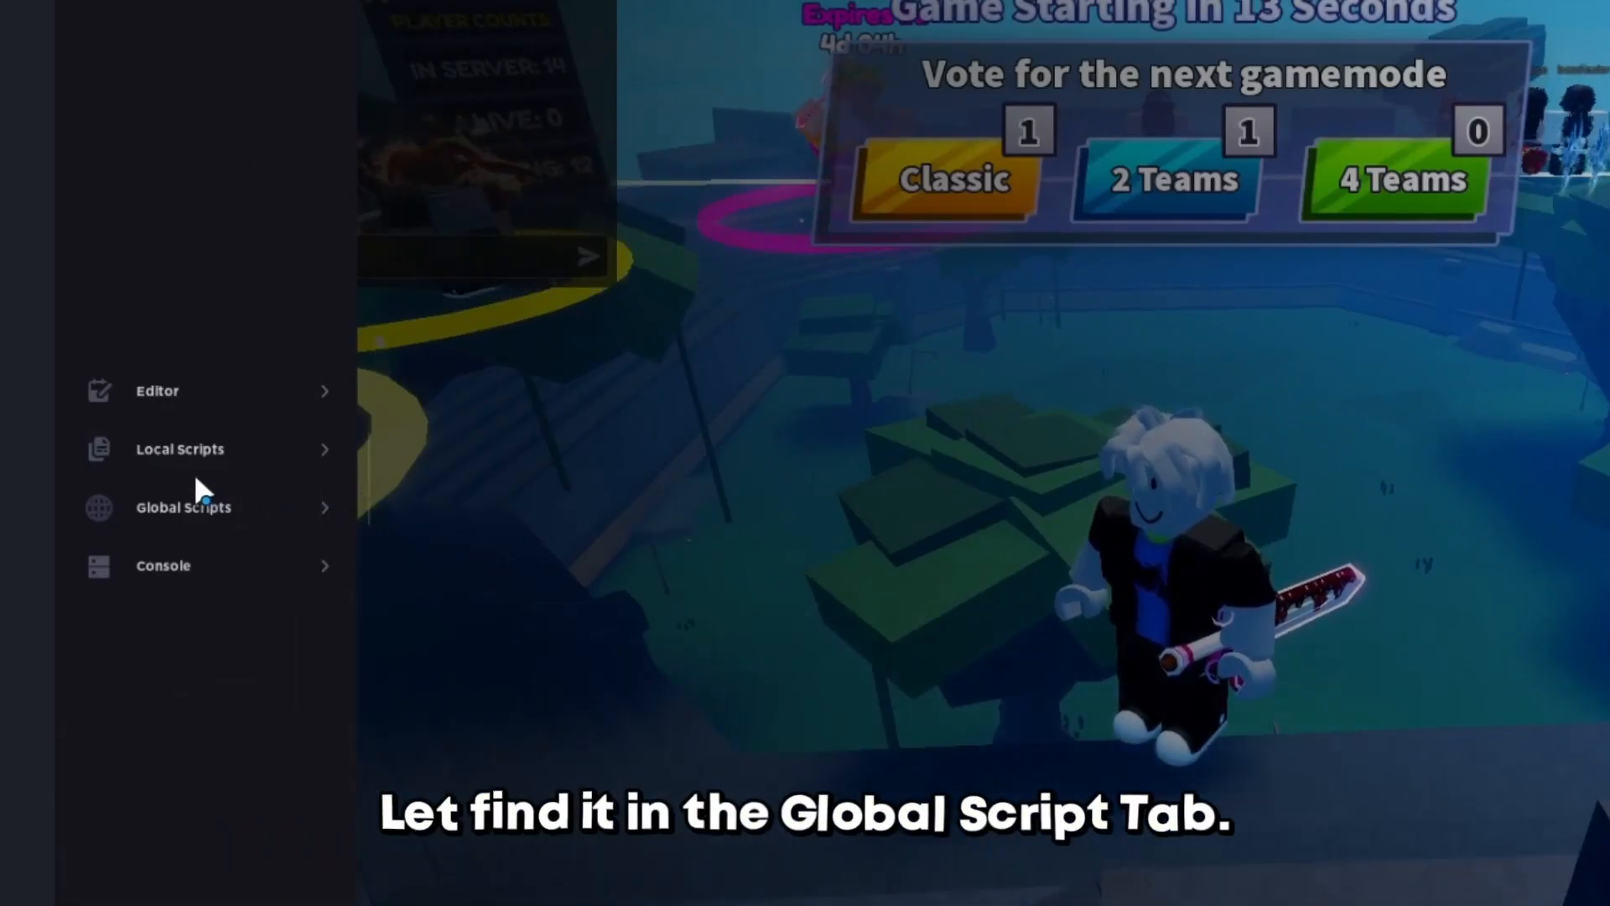
Search Global Scripts for Blade Ball and execute ZapHub The Best Auto Parry and More.
click(183, 507)
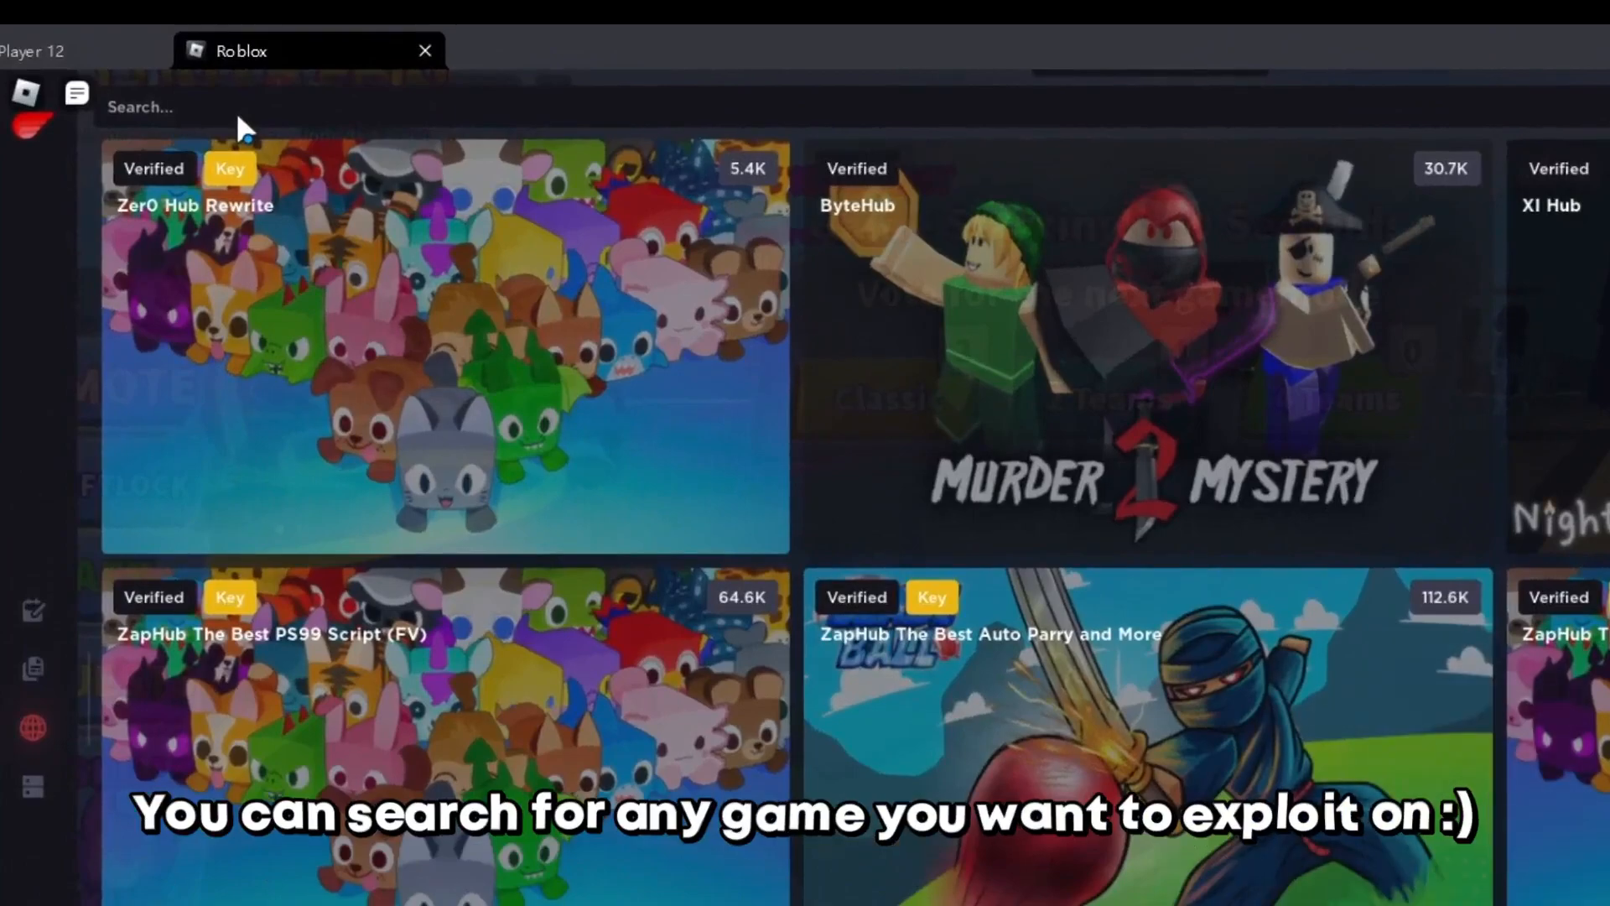
text(Blade BN)
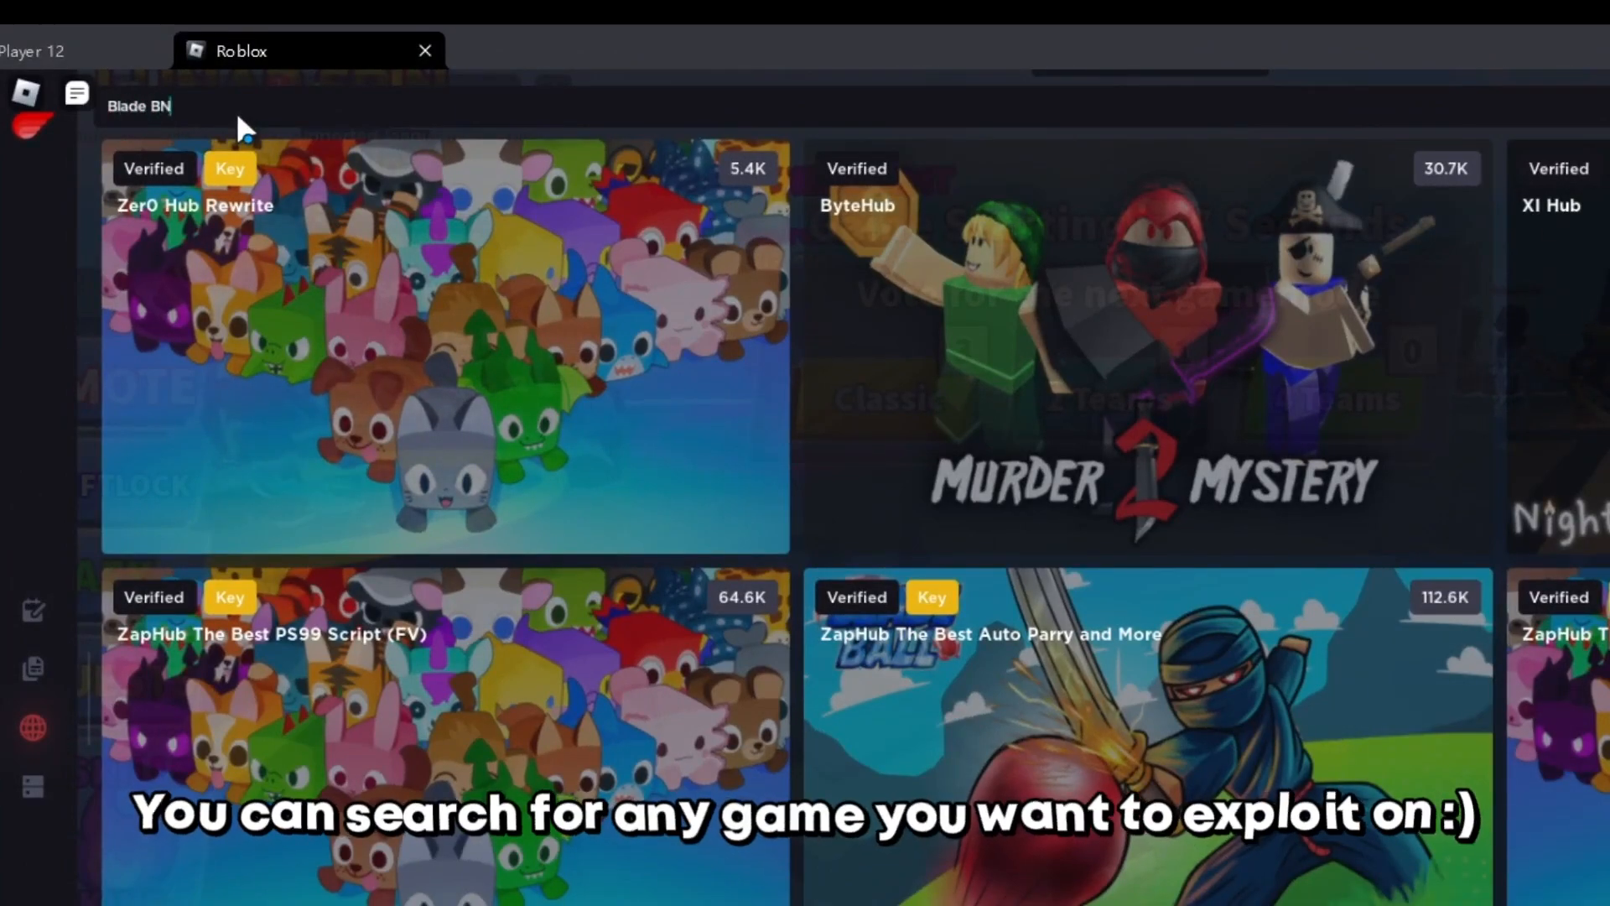
text(all)
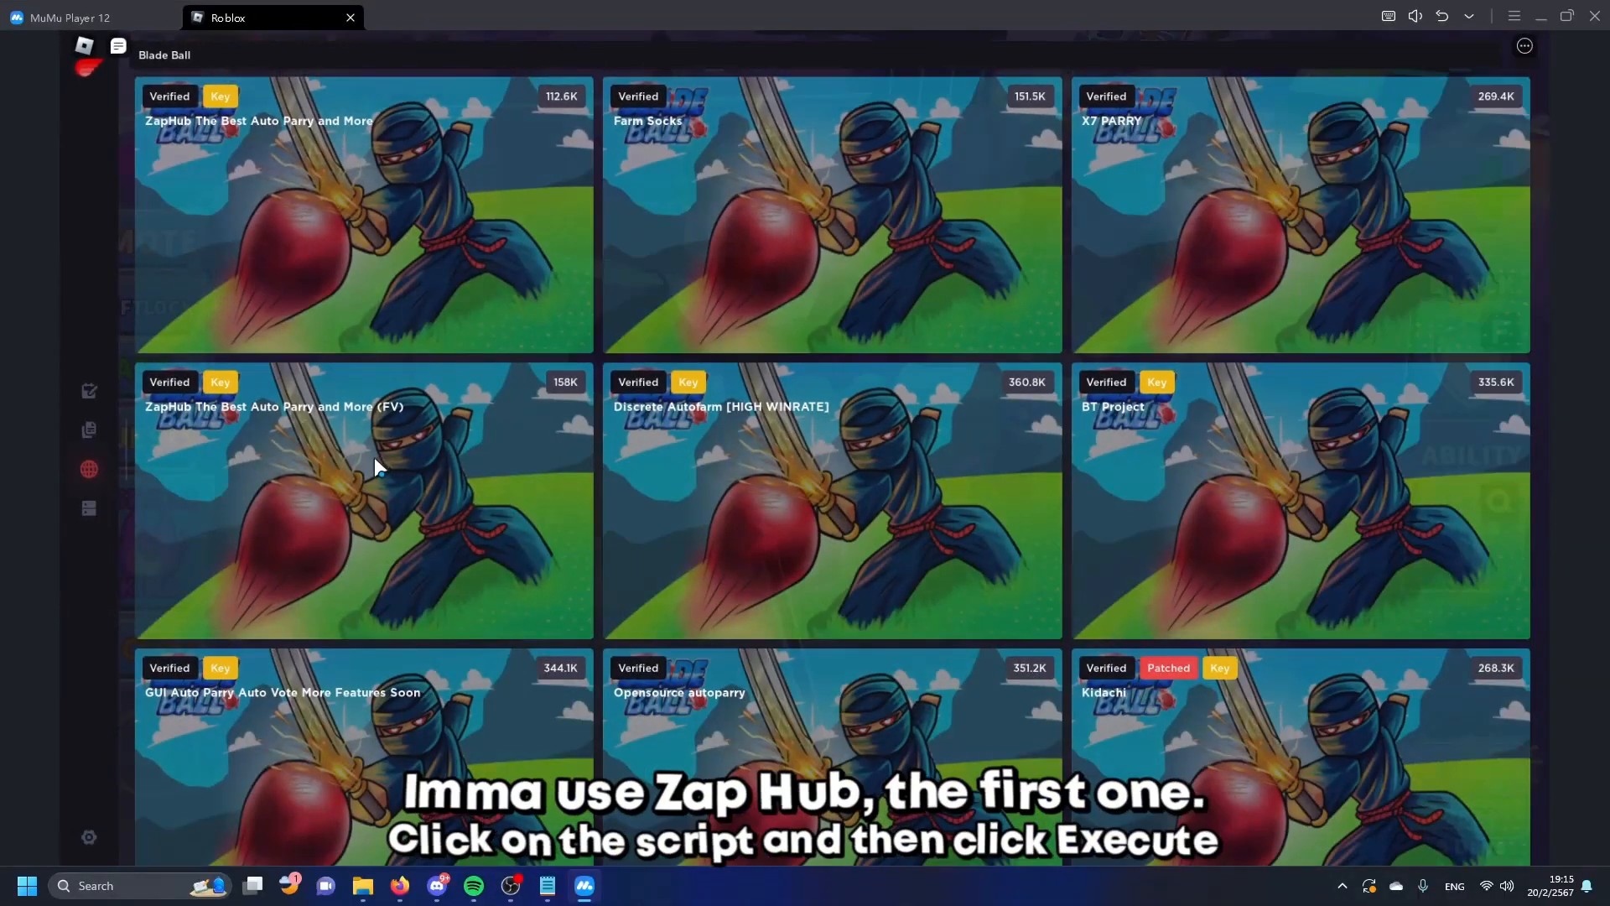
click(362, 213)
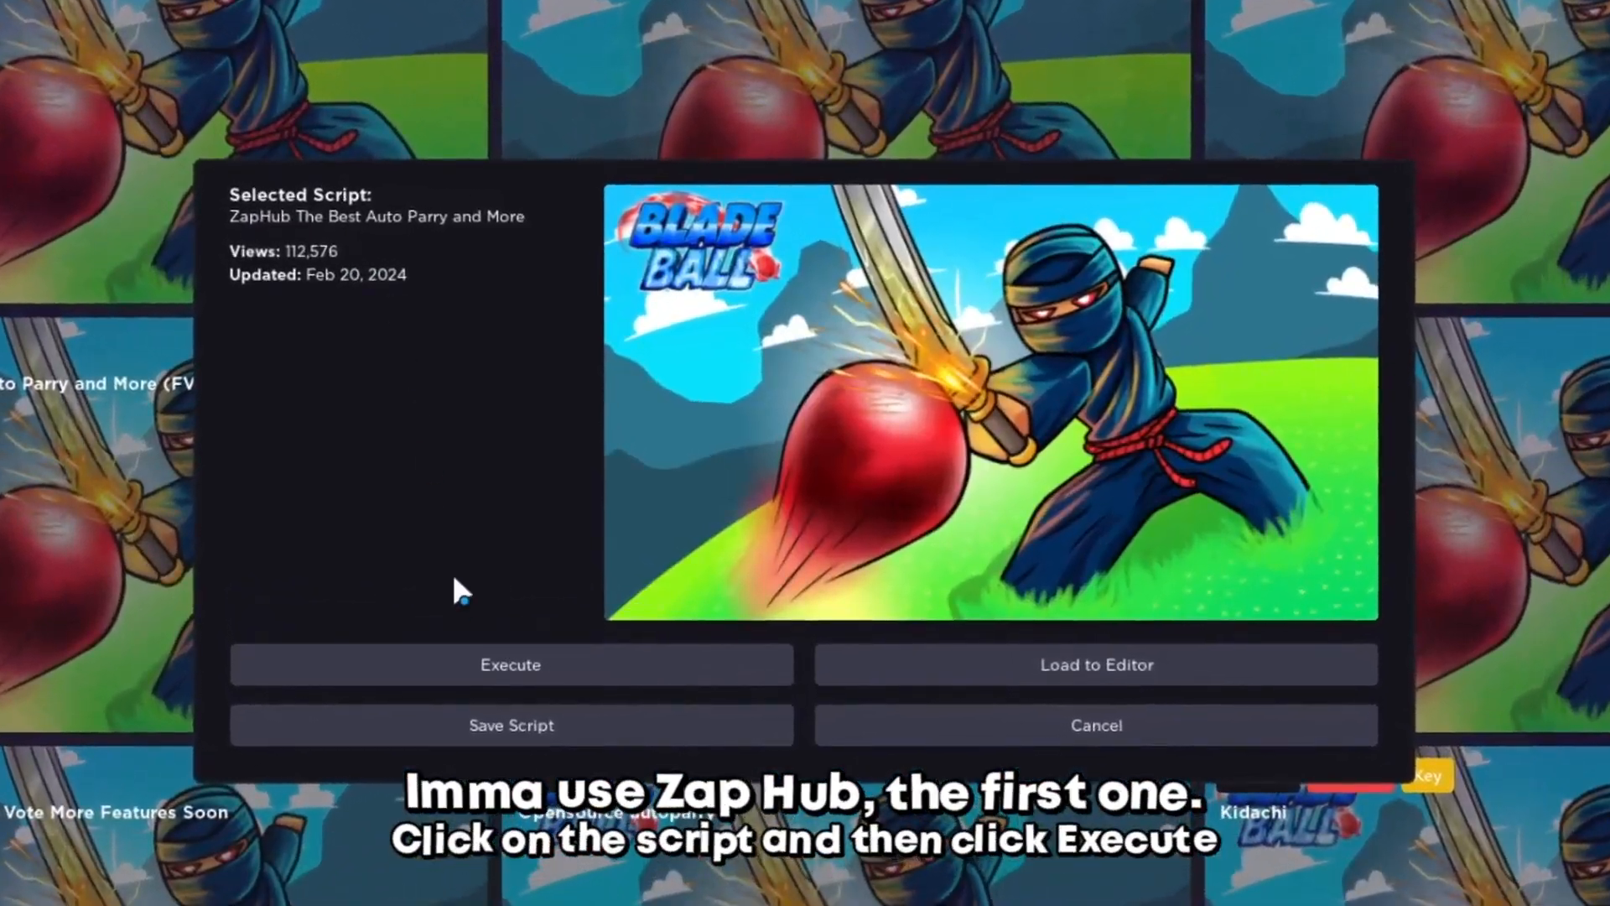
click(510, 665)
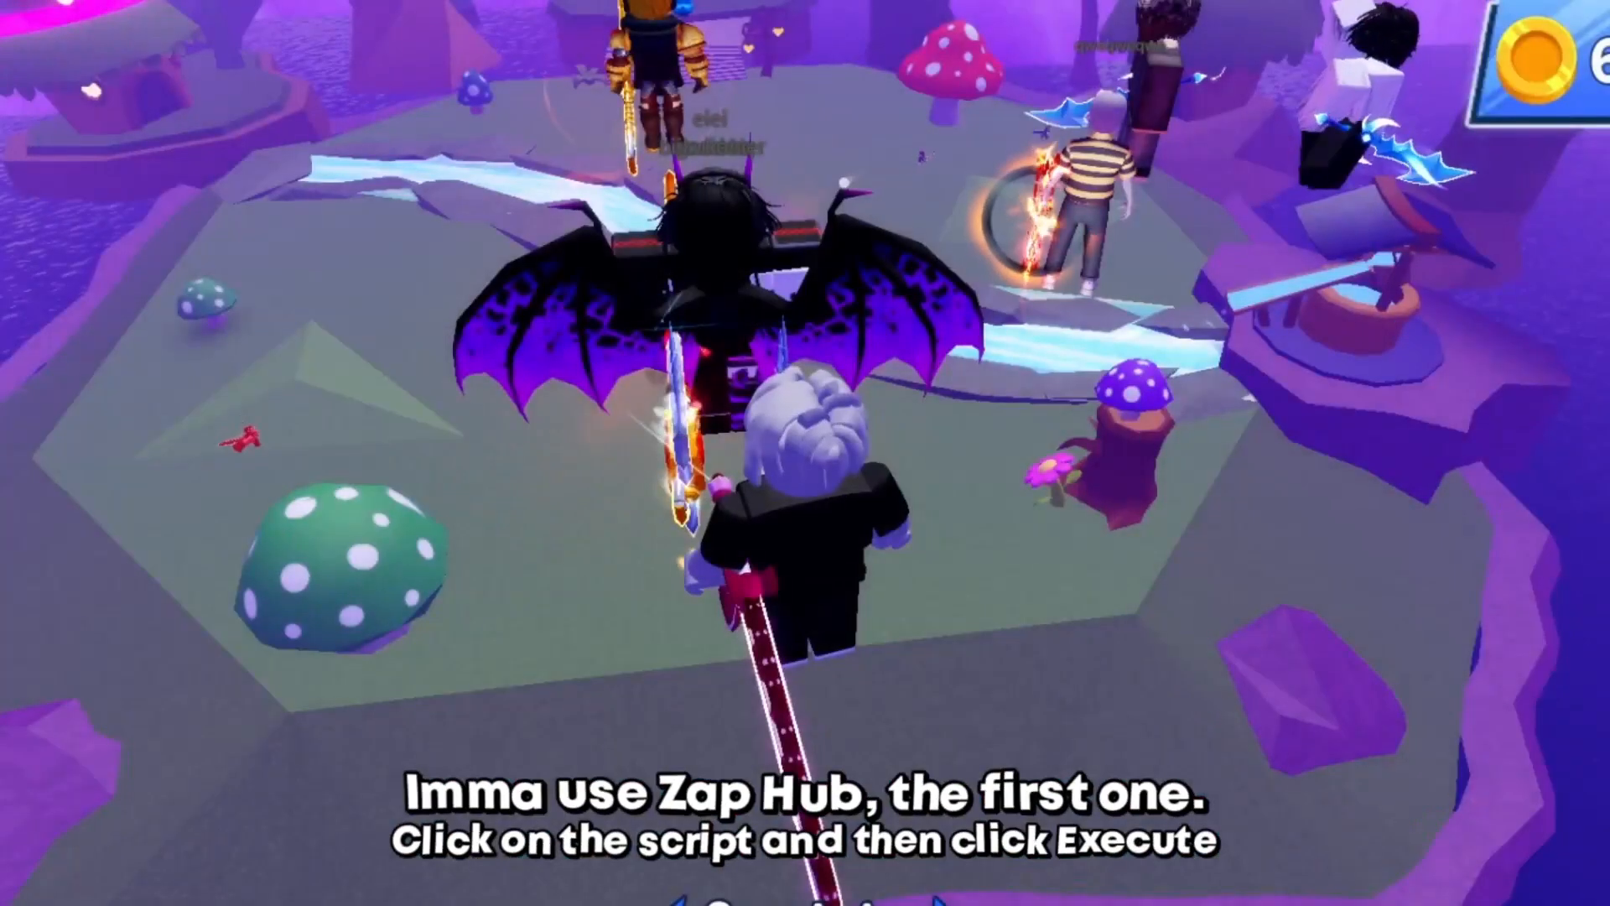